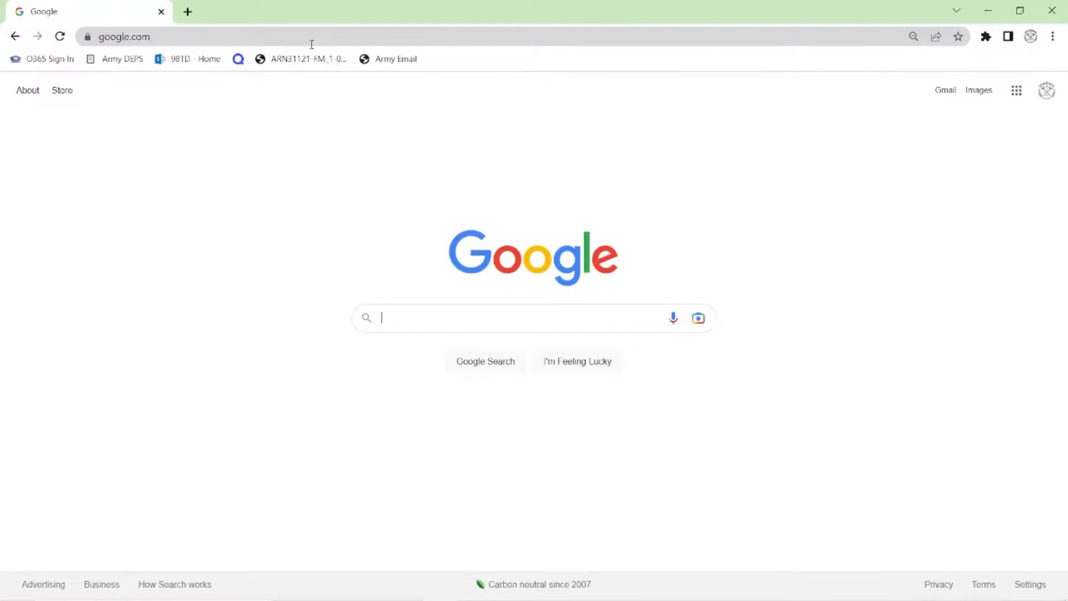
Navigate to omtechlaser.com, reach User Manuals and load the POLAR350 owner's manual PDF.
{"action": "type", "text": "om"}
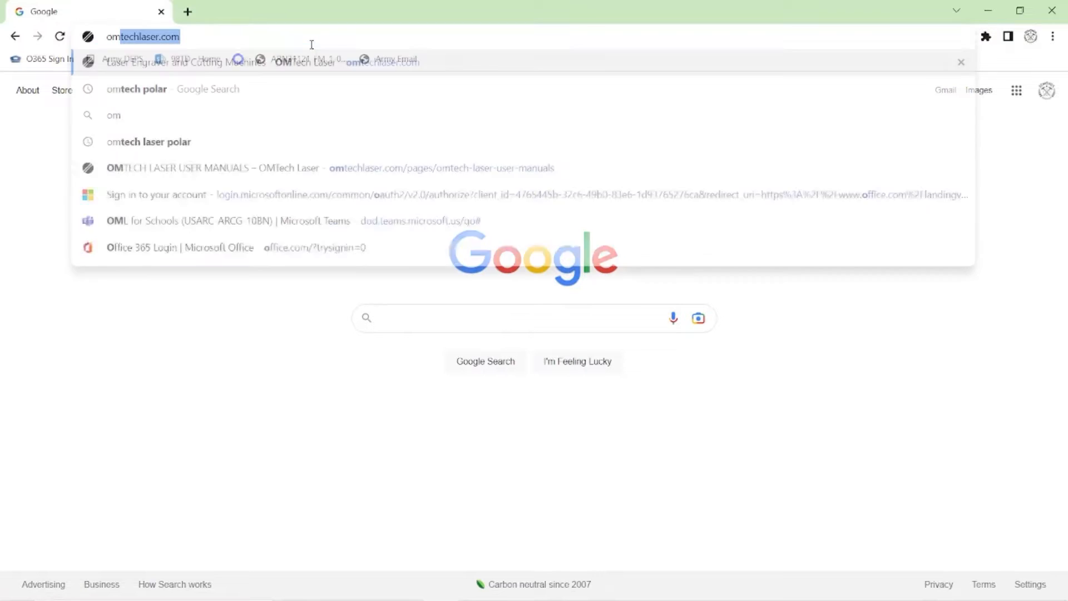
{"action": "key", "text": "Enter"}
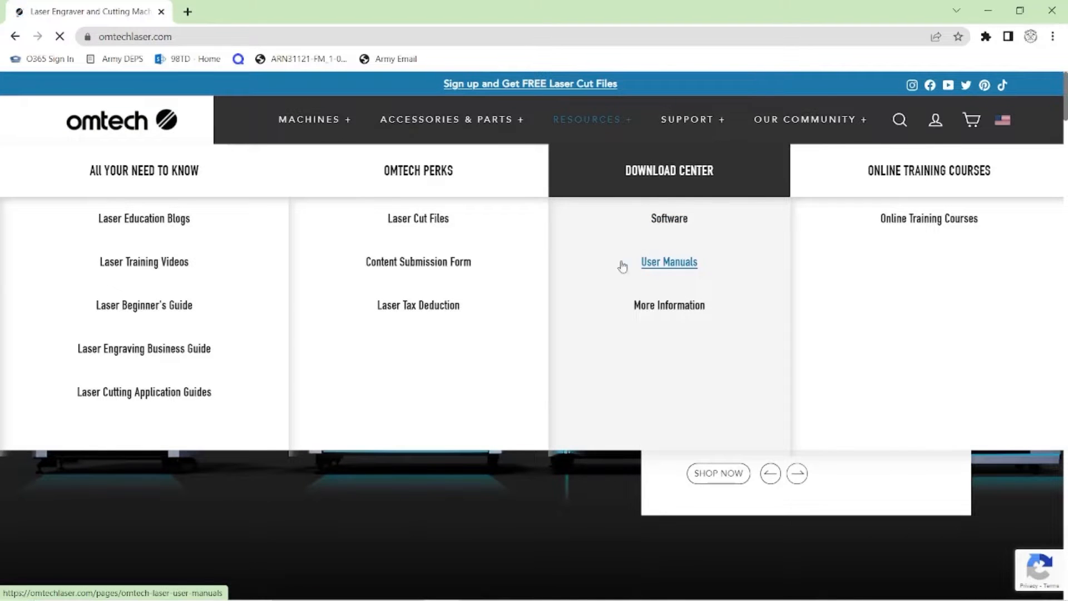
{"action": "left_click", "coordinate": [669, 261]}
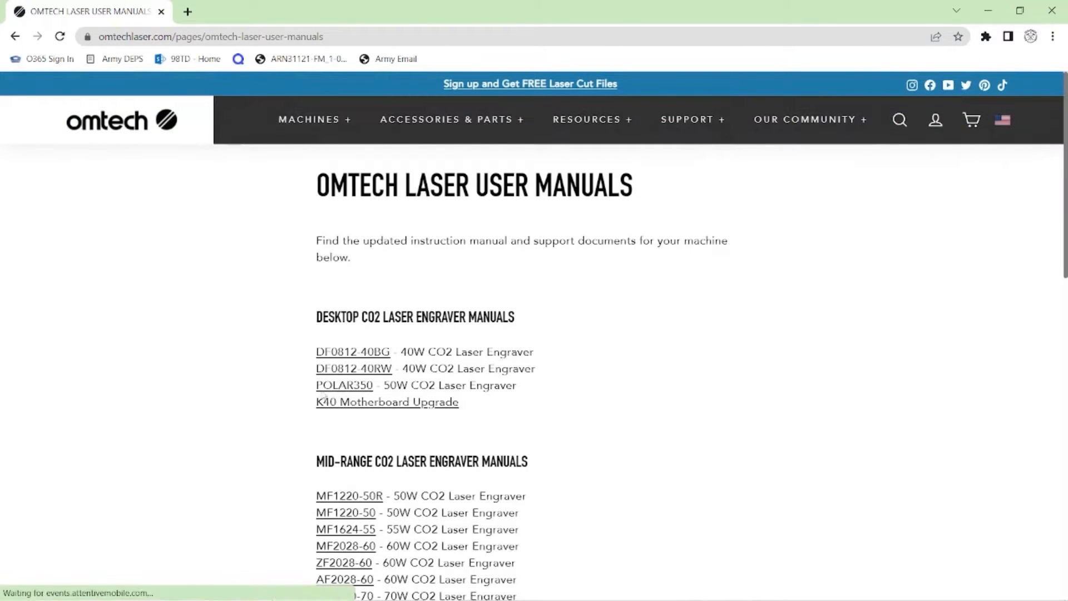
{"action": "left_click", "coordinate": [351, 384]}
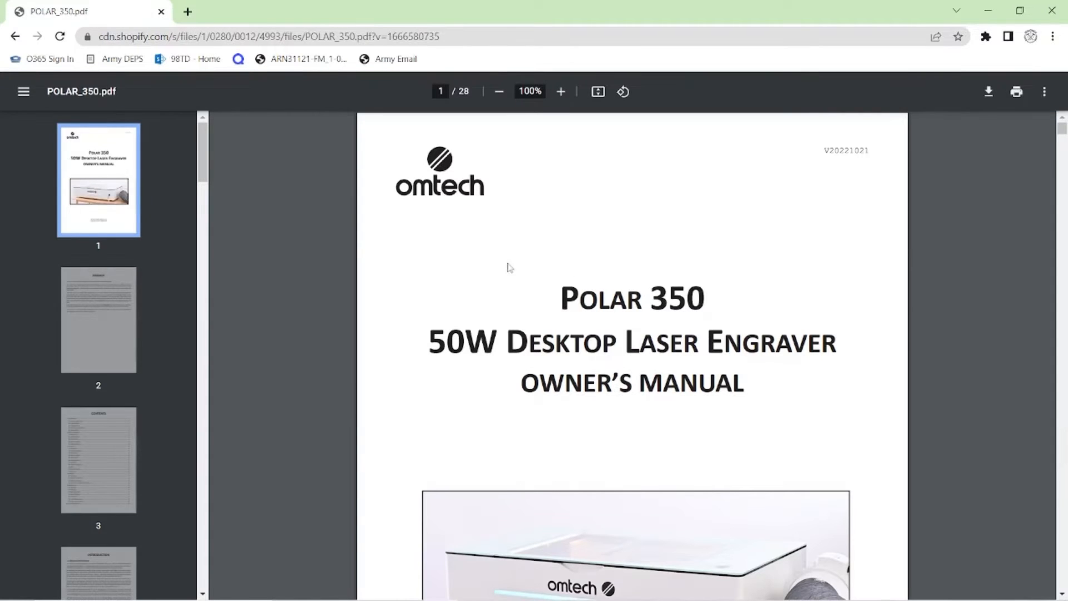
{"action": "mouse_move", "coordinate": [564, 131]}
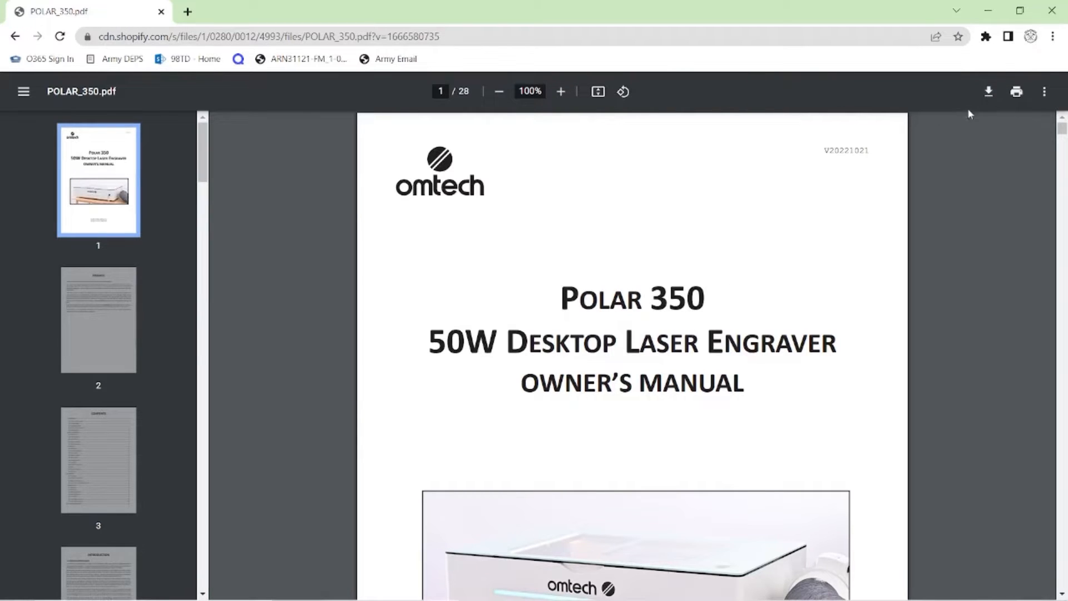
{"action": "mouse_move", "coordinate": [578, 329]}
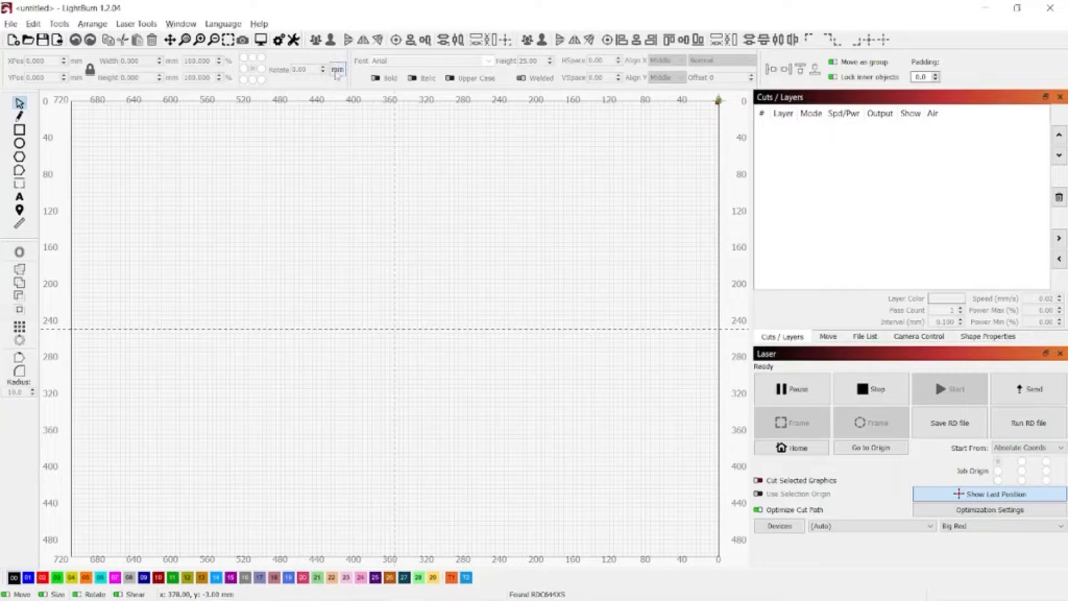
Bring LightBurn with its empty untitled project back into view.
{"action": "left_click", "coordinate": [335, 69]}
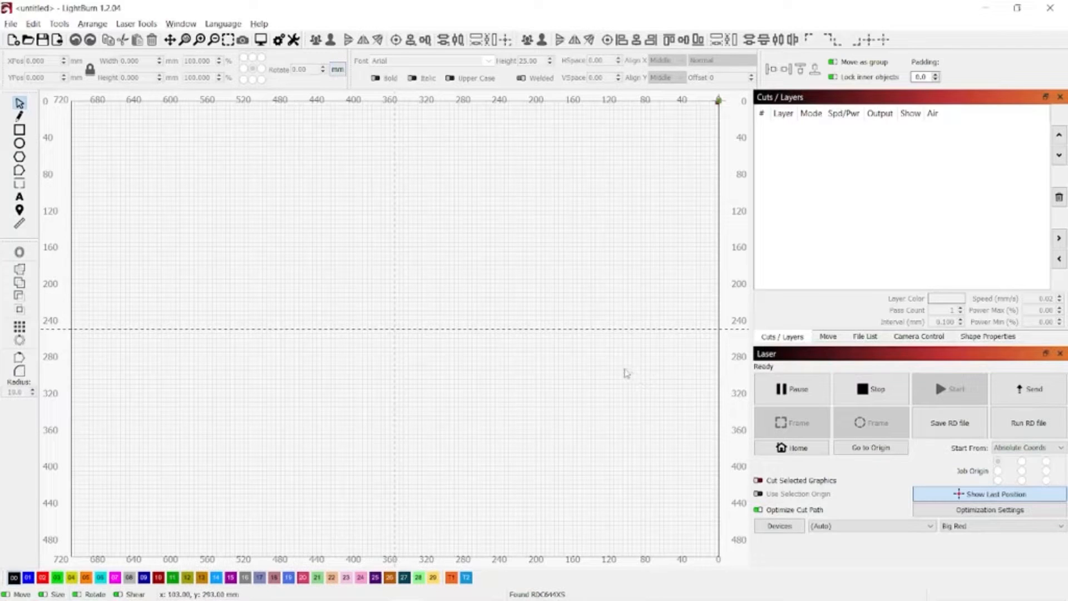
{"action": "mouse_move", "coordinate": [621, 368]}
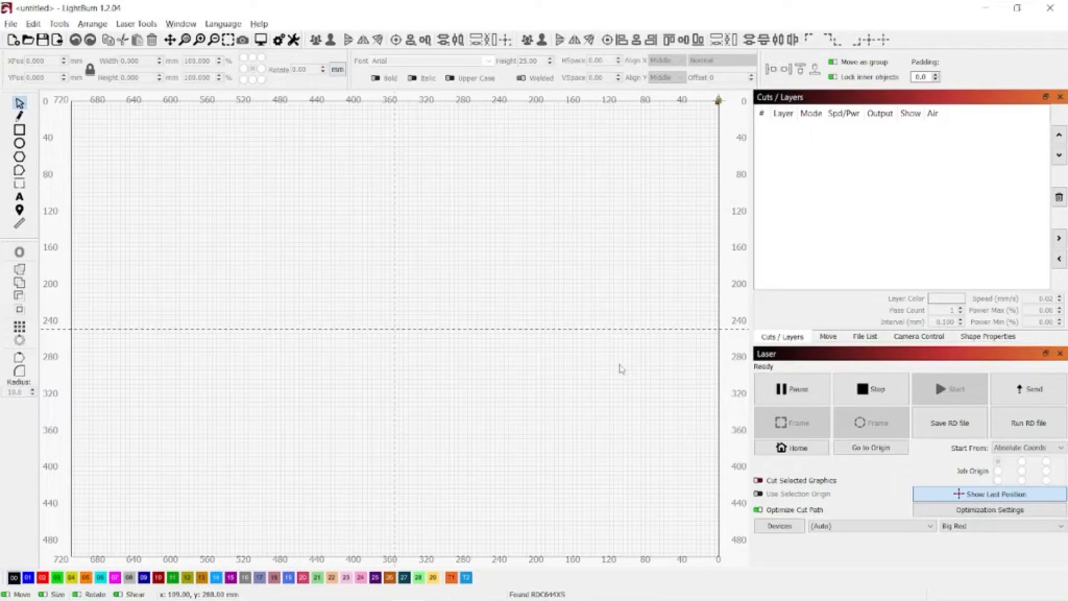
{"action": "mouse_move", "coordinate": [605, 422]}
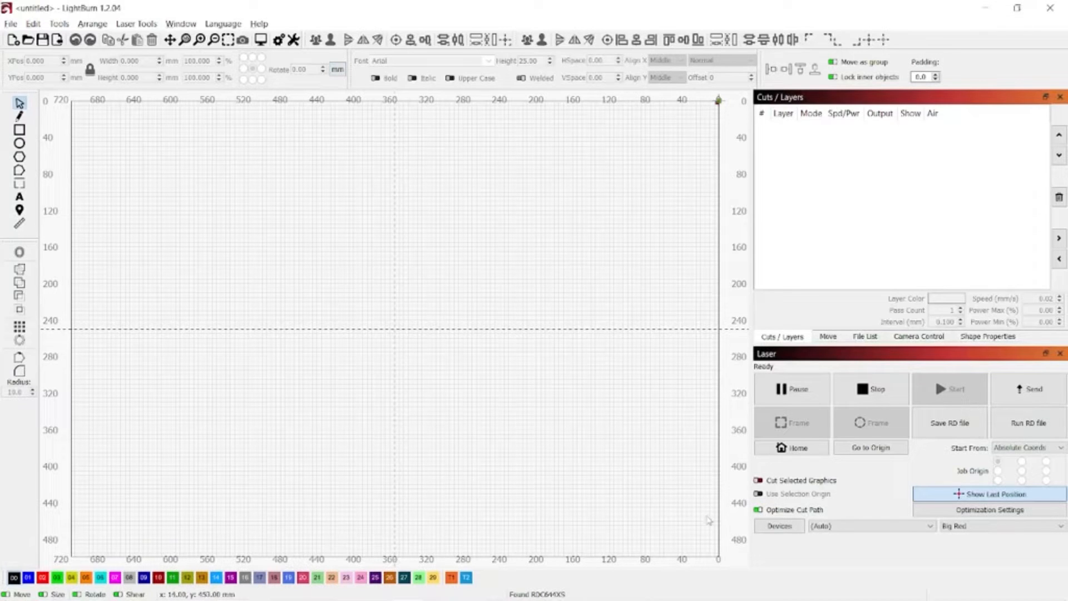
{"action": "mouse_move", "coordinate": [843, 534]}
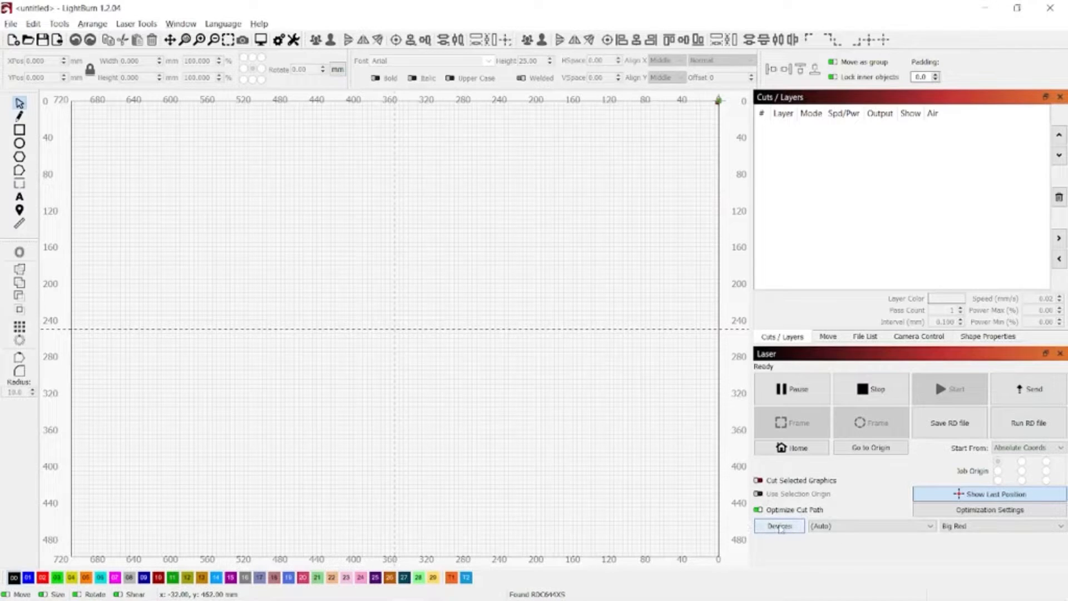
Run Find My Laser and add the Ruida 644XS detected on COM4 (Serial/USB).
{"action": "left_click", "coordinate": [779, 525]}
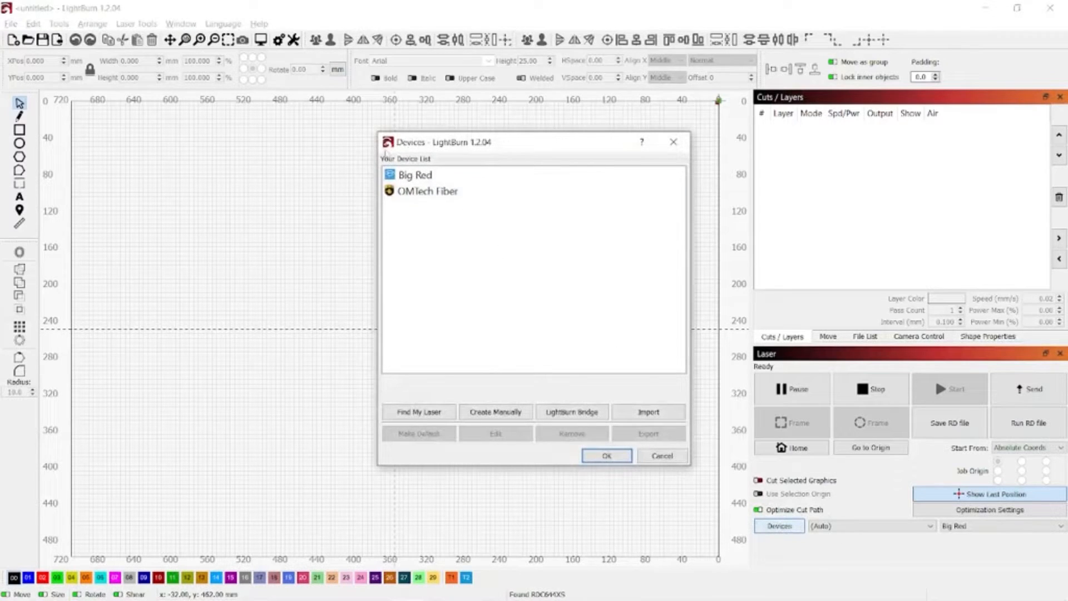
{"action": "left_click", "coordinate": [427, 191]}
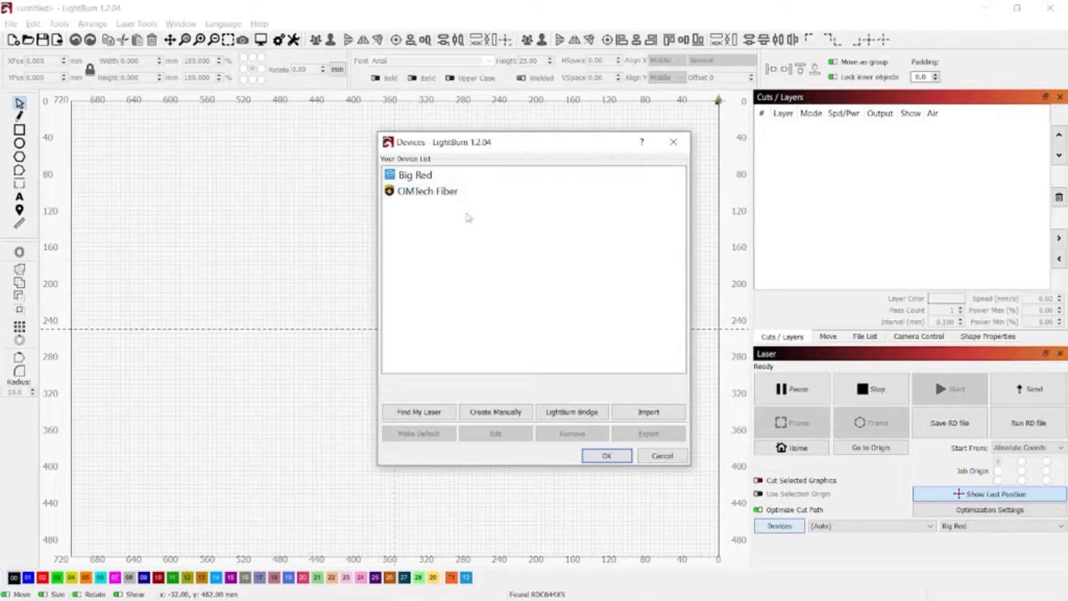
{"action": "mouse_move", "coordinate": [451, 362]}
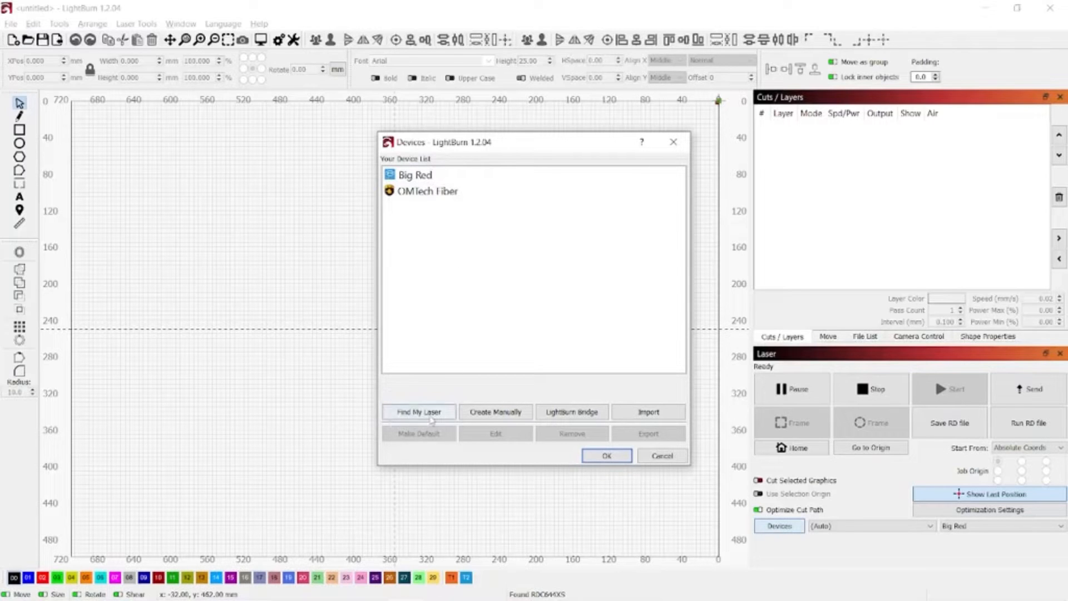
{"action": "left_click", "coordinate": [418, 411]}
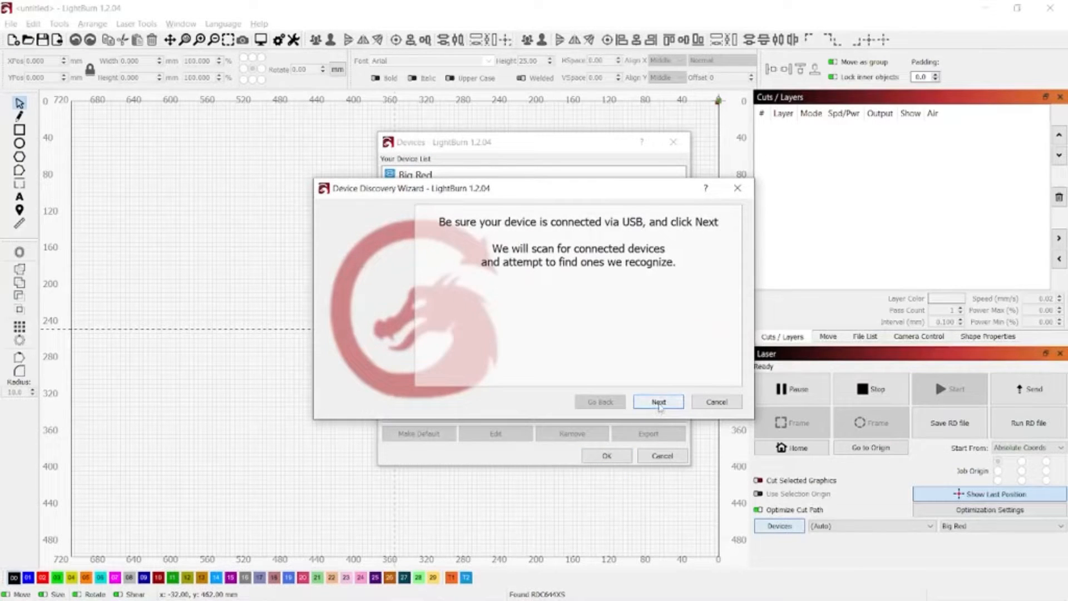
{"action": "left_click", "coordinate": [659, 400]}
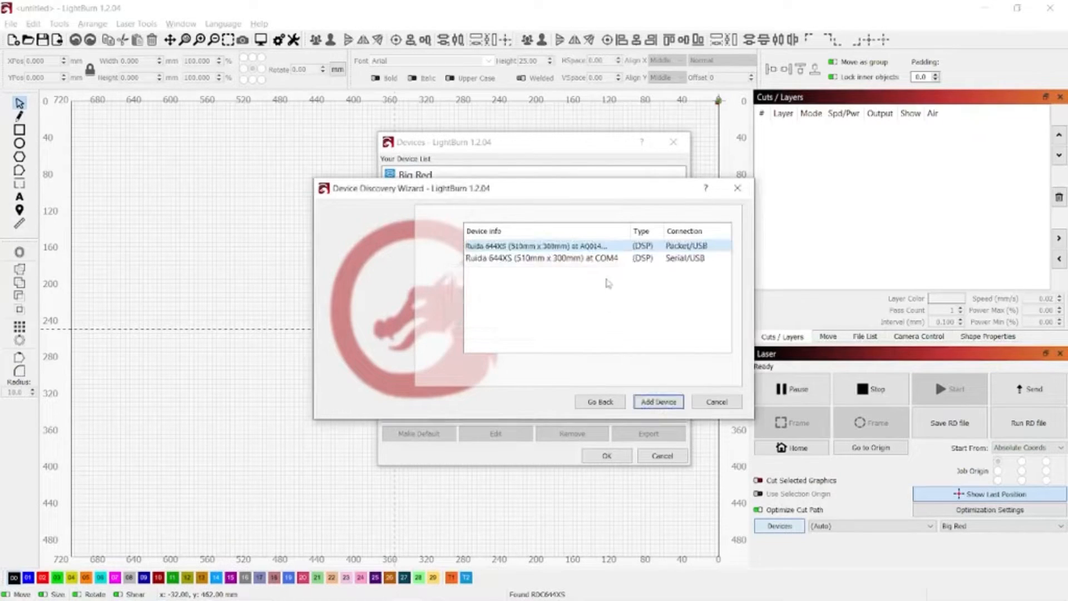
{"action": "left_click", "coordinate": [562, 258]}
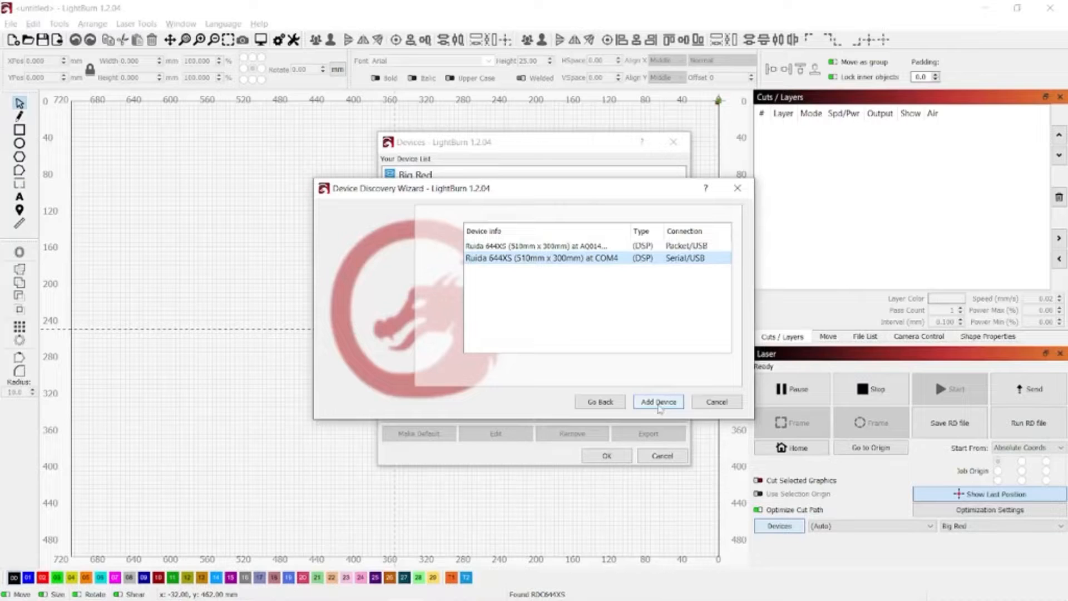
{"action": "left_click", "coordinate": [659, 400]}
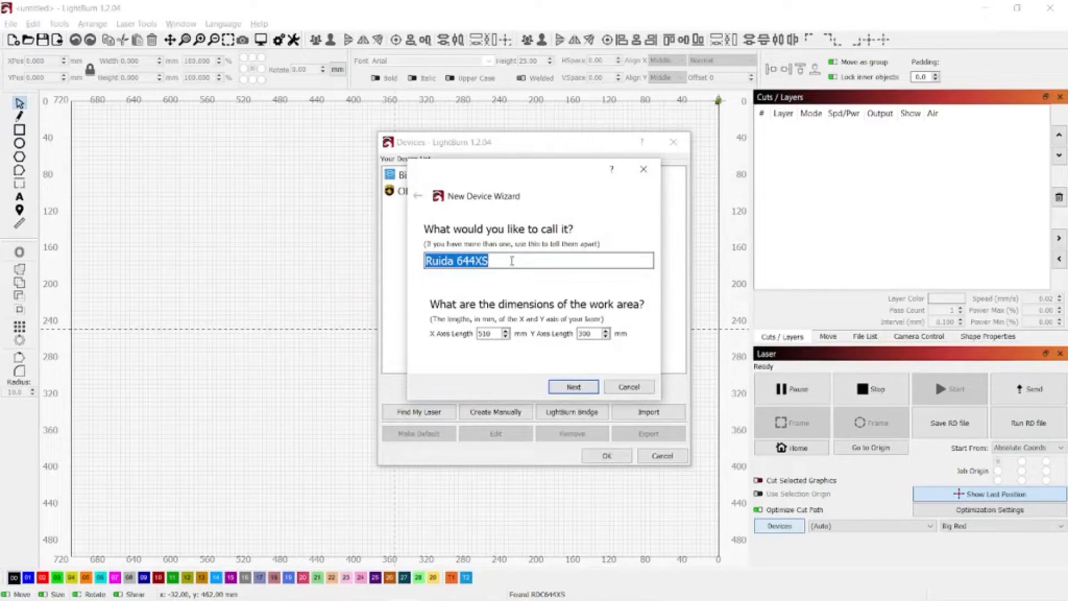
Name the device Polar with a 510 by 300 mm work area and continue.
{"action": "type", "text": "Polar"}
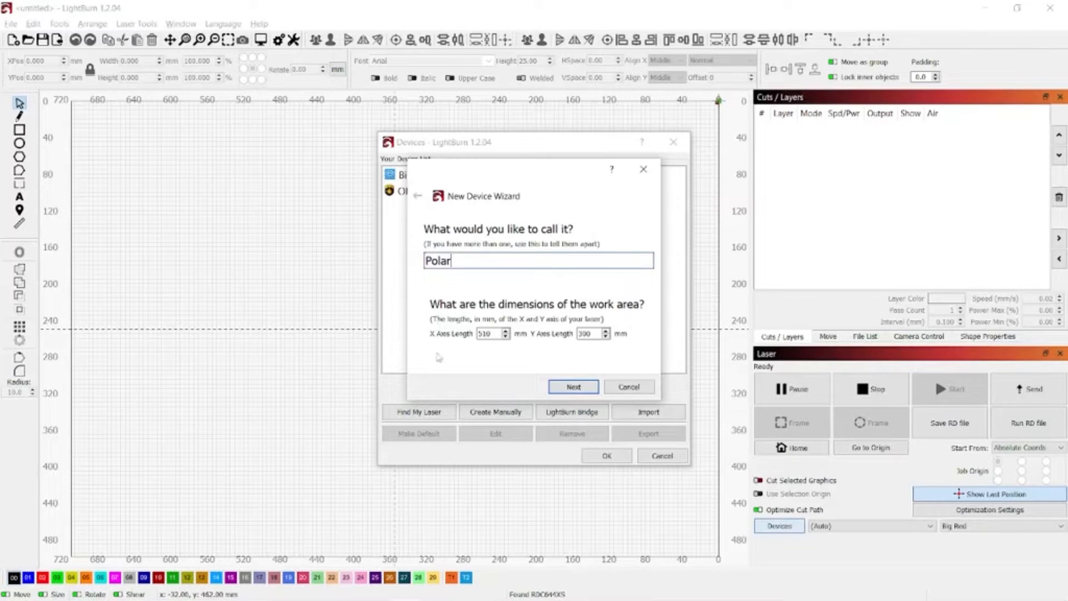
{"action": "left_click", "coordinate": [489, 333]}
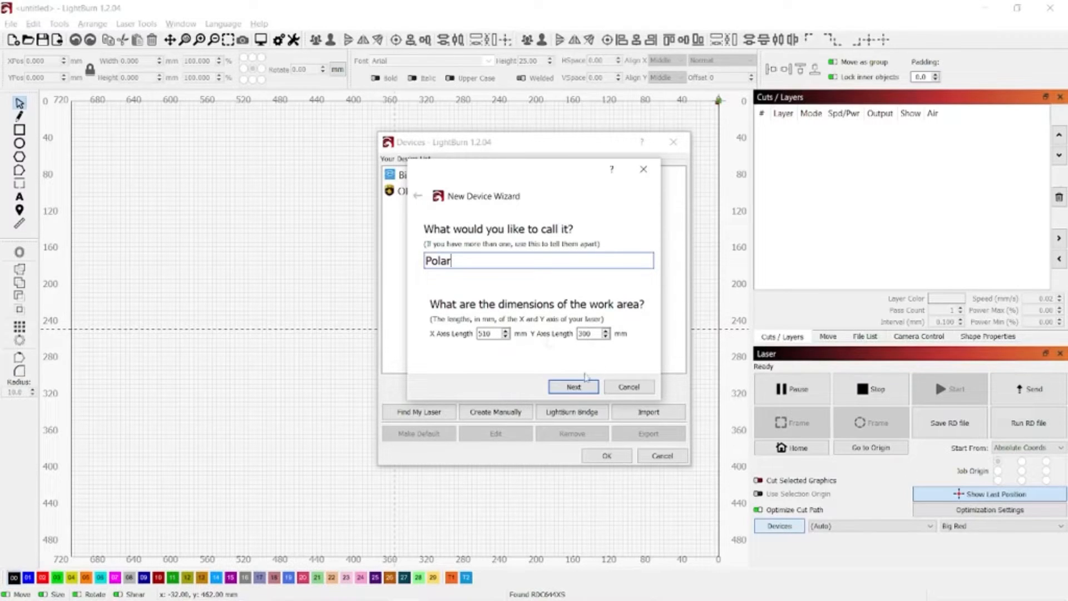
{"action": "left_click", "coordinate": [573, 387]}
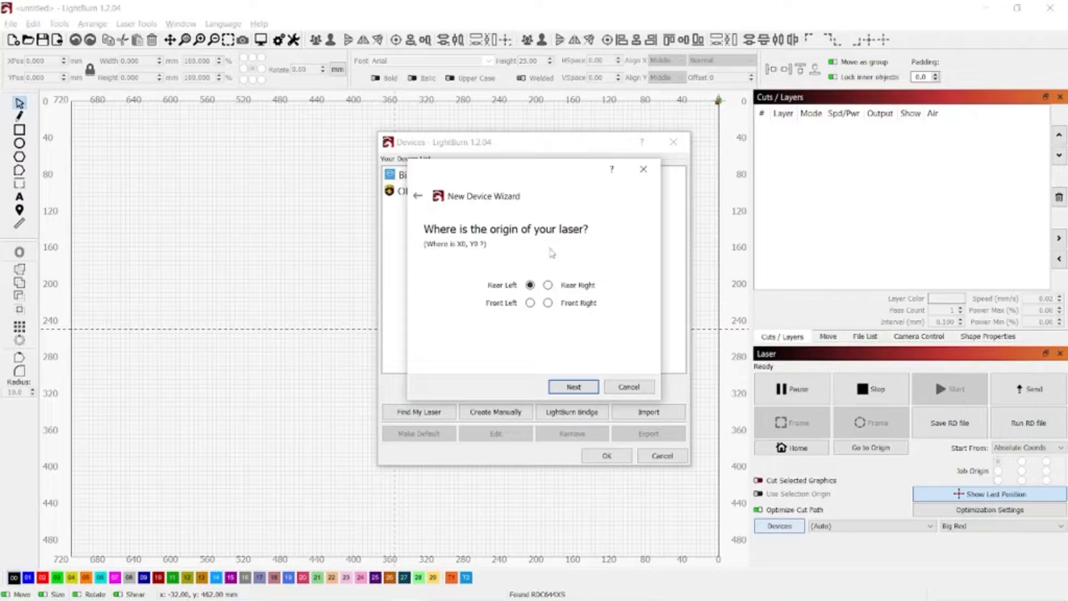
{"action": "mouse_move", "coordinate": [558, 294]}
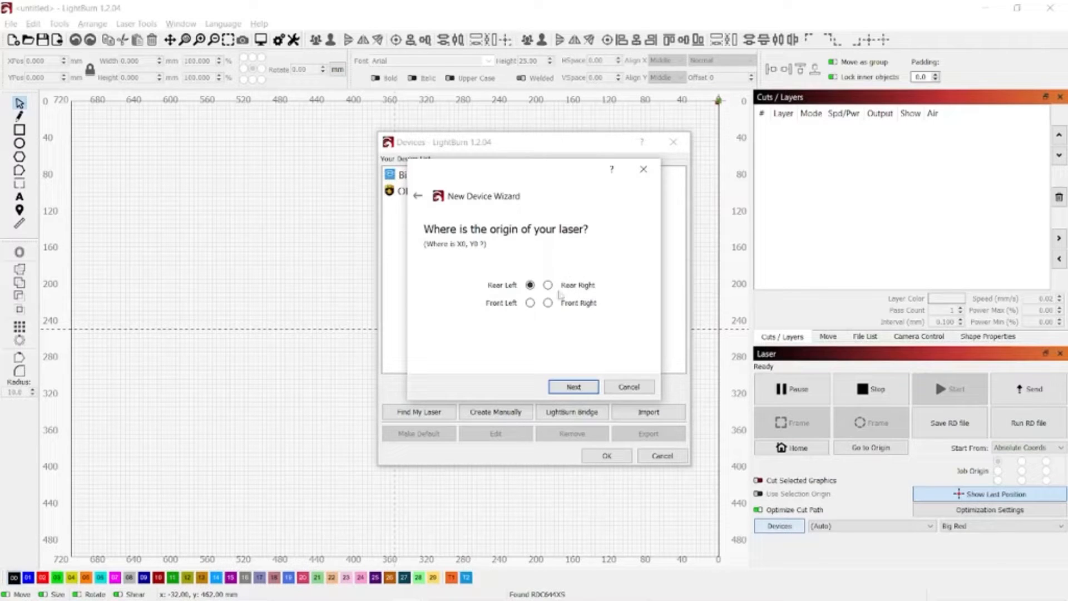
Set the origin to Rear Right, finish the wizard and select Polar in the device list.
{"action": "left_click", "coordinate": [548, 285]}
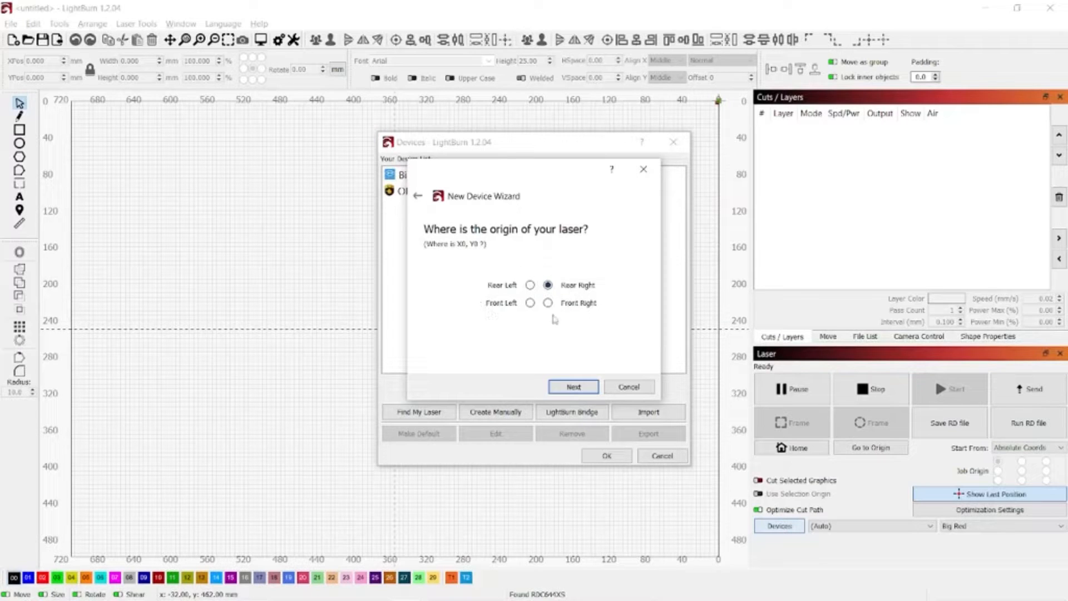
{"action": "mouse_move", "coordinate": [476, 304]}
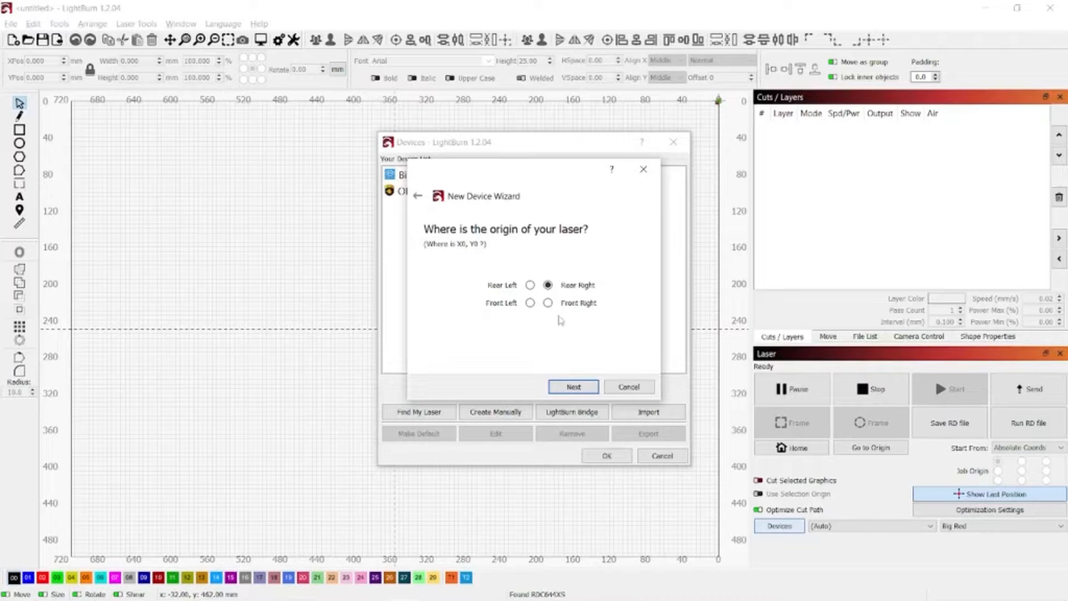
{"action": "mouse_move", "coordinate": [573, 274]}
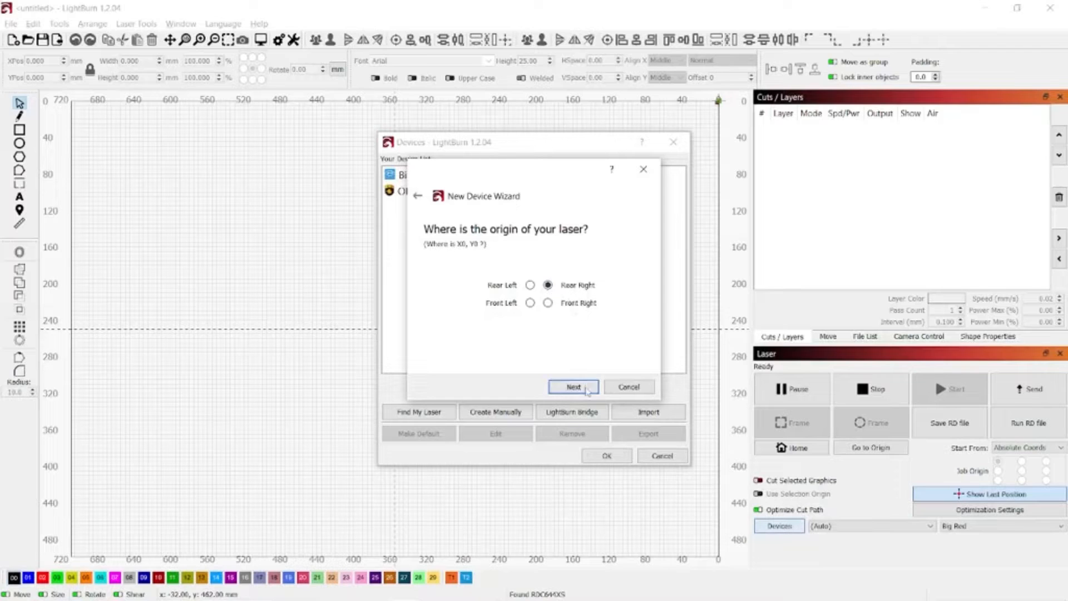
{"action": "left_click", "coordinate": [573, 387]}
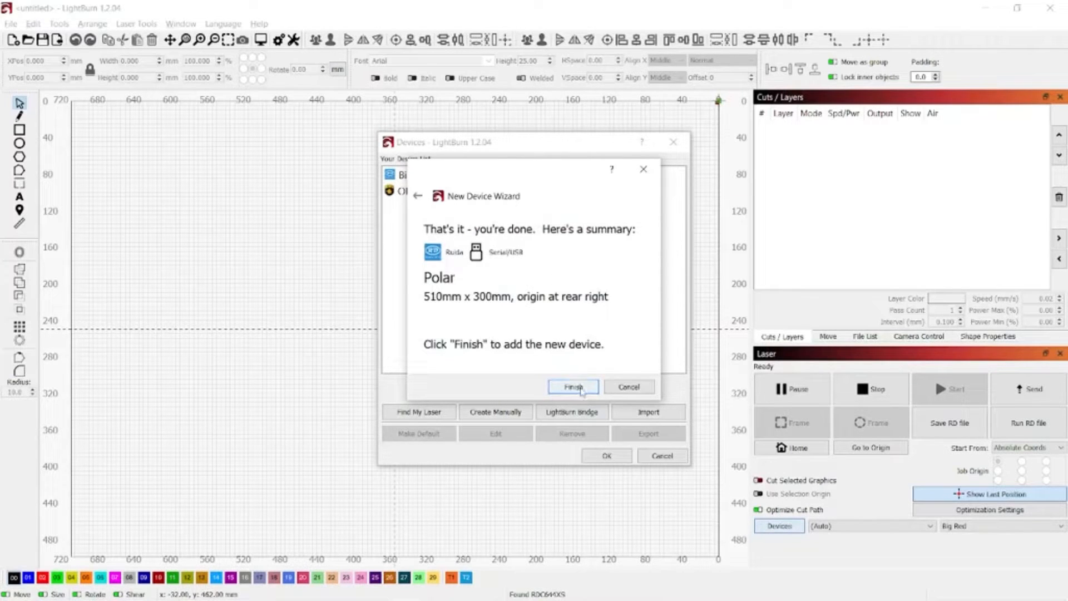
{"action": "left_click", "coordinate": [573, 387]}
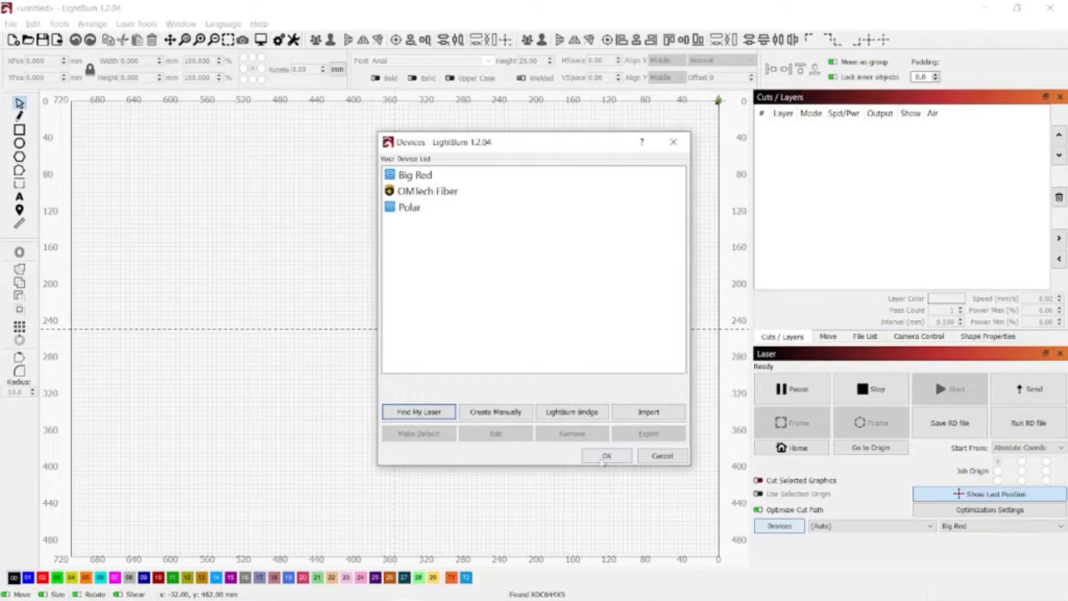
{"action": "left_click", "coordinate": [410, 207]}
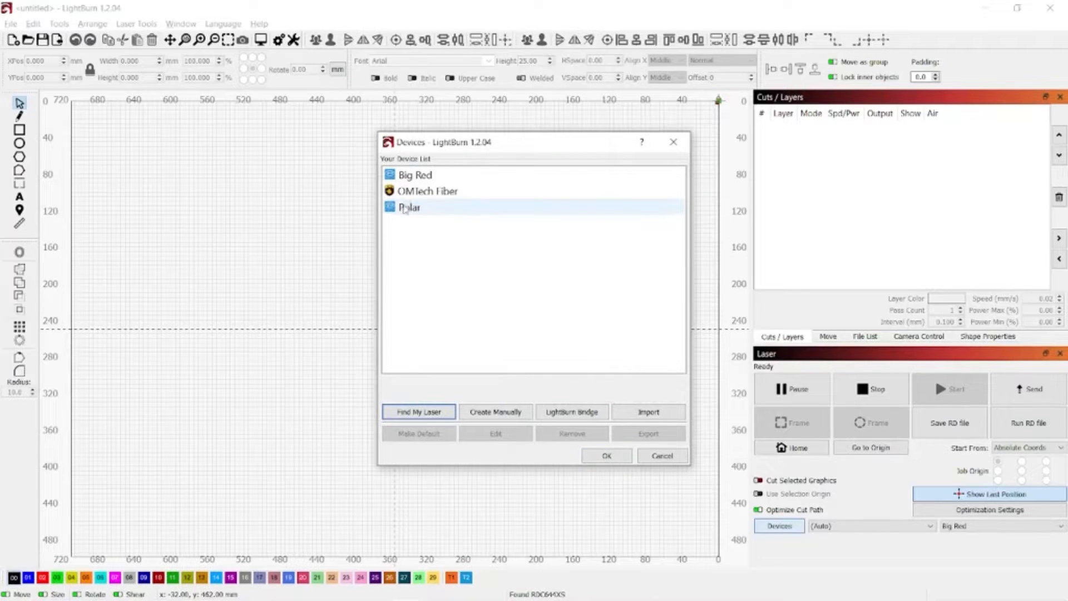
Open the Laser panel's device dropdown to switch from Big Red to Polar.
{"action": "left_click", "coordinate": [607, 456]}
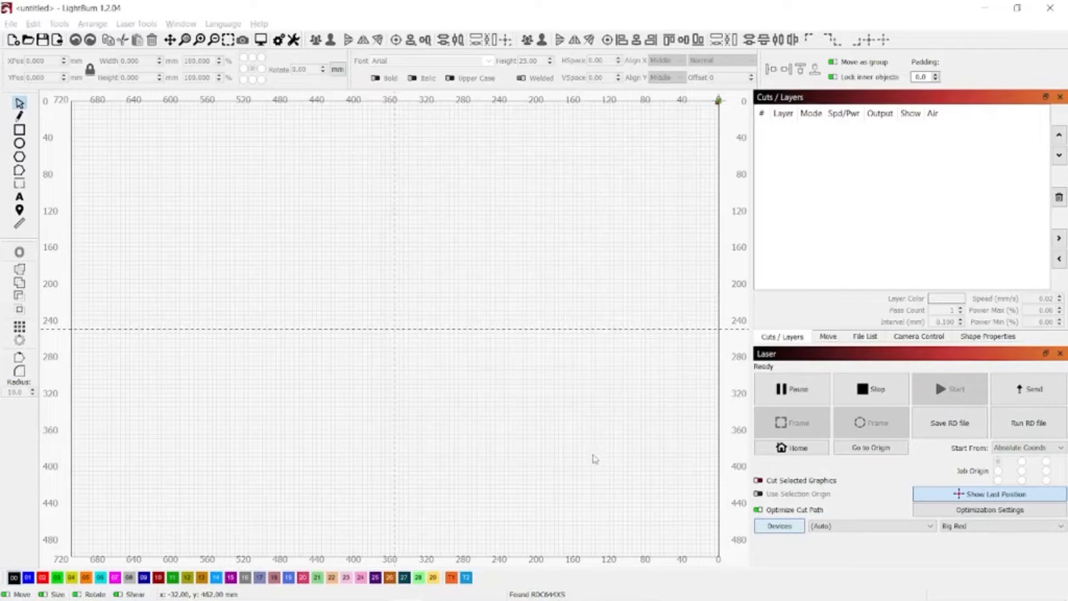
{"action": "mouse_move", "coordinate": [567, 476]}
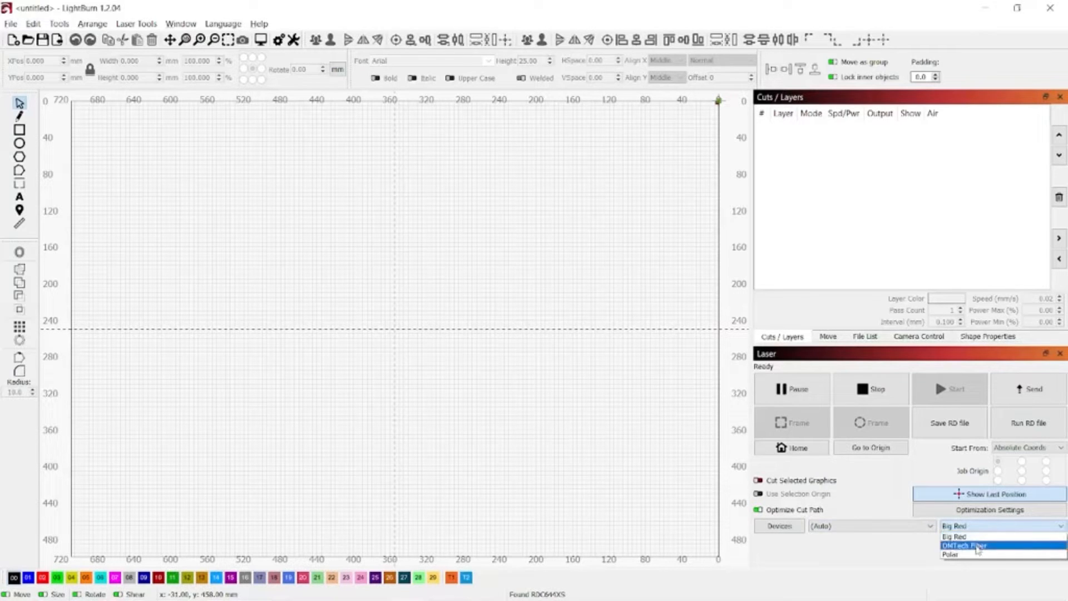
{"action": "mouse_move", "coordinate": [957, 561]}
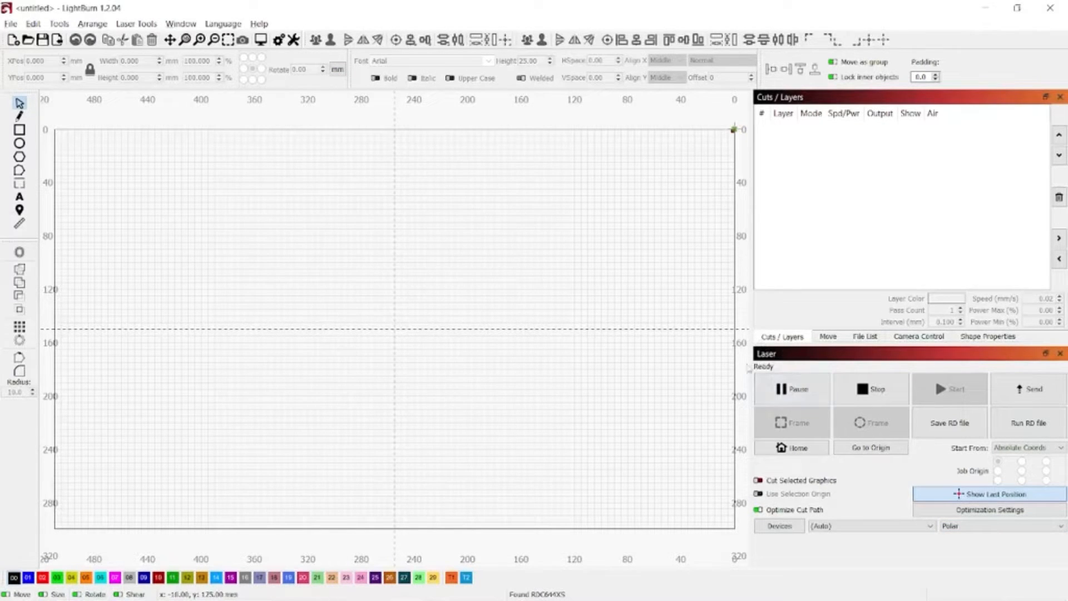
{"action": "mouse_move", "coordinate": [743, 381]}
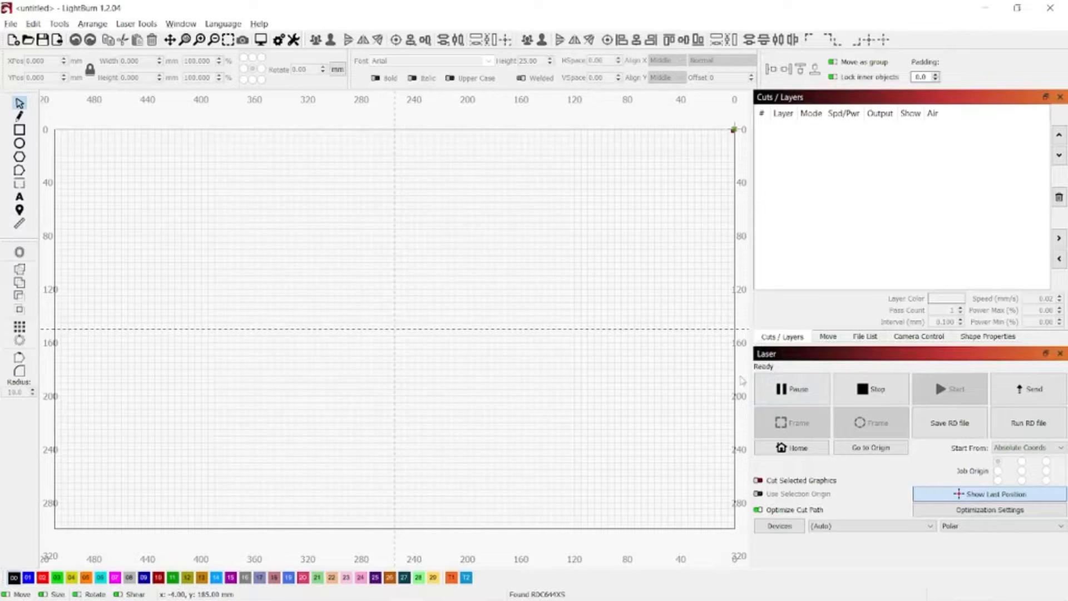
{"action": "mouse_move", "coordinate": [736, 374]}
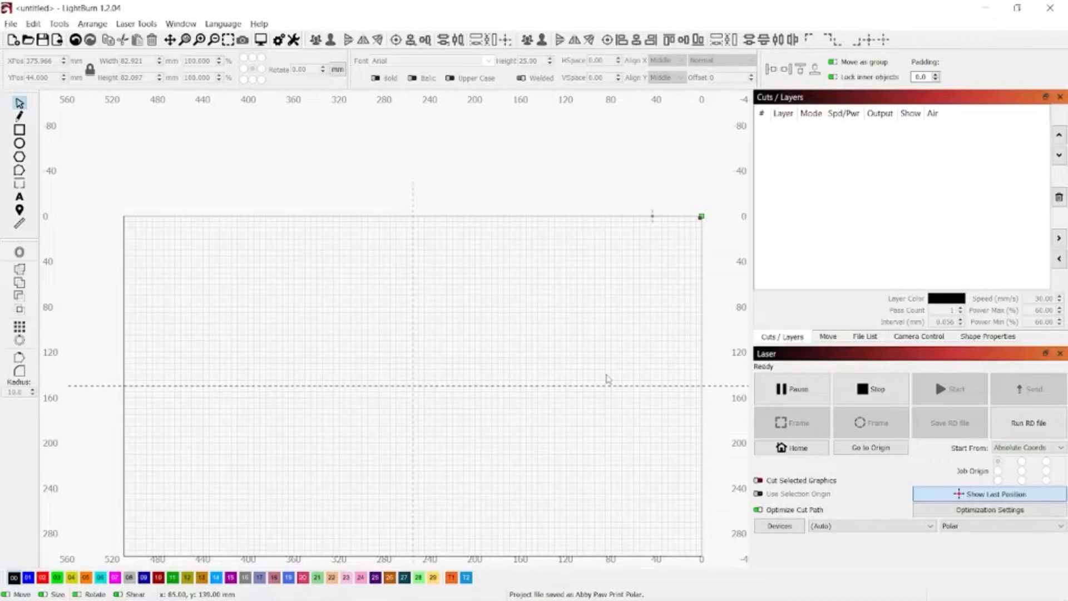
{"action": "mouse_move", "coordinate": [768, 327]}
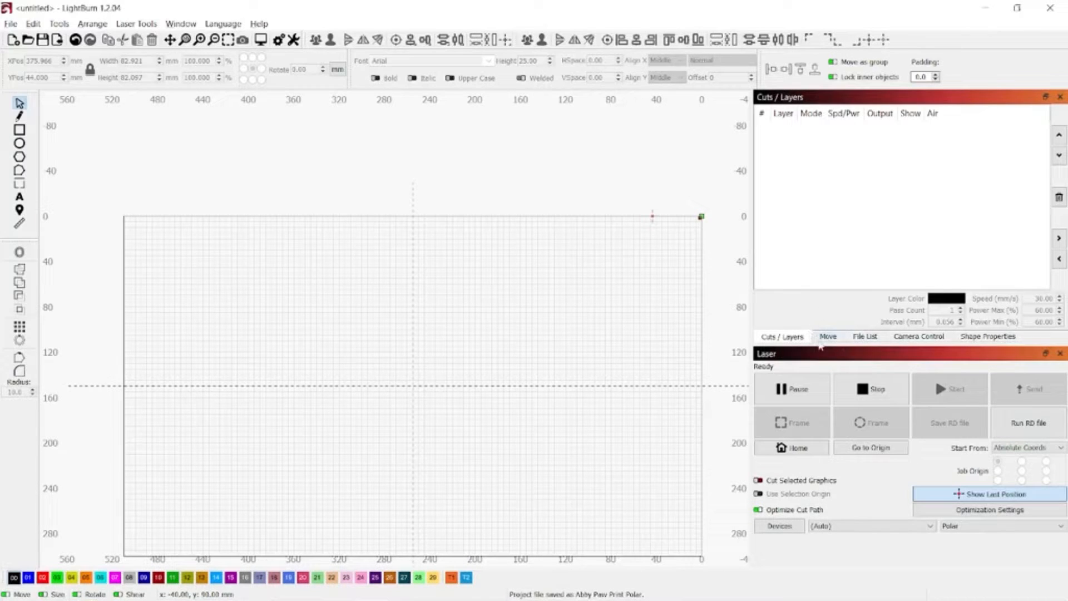
Show the Move panel for jogging and Z focus with Polar active.
{"action": "left_click", "coordinate": [827, 336]}
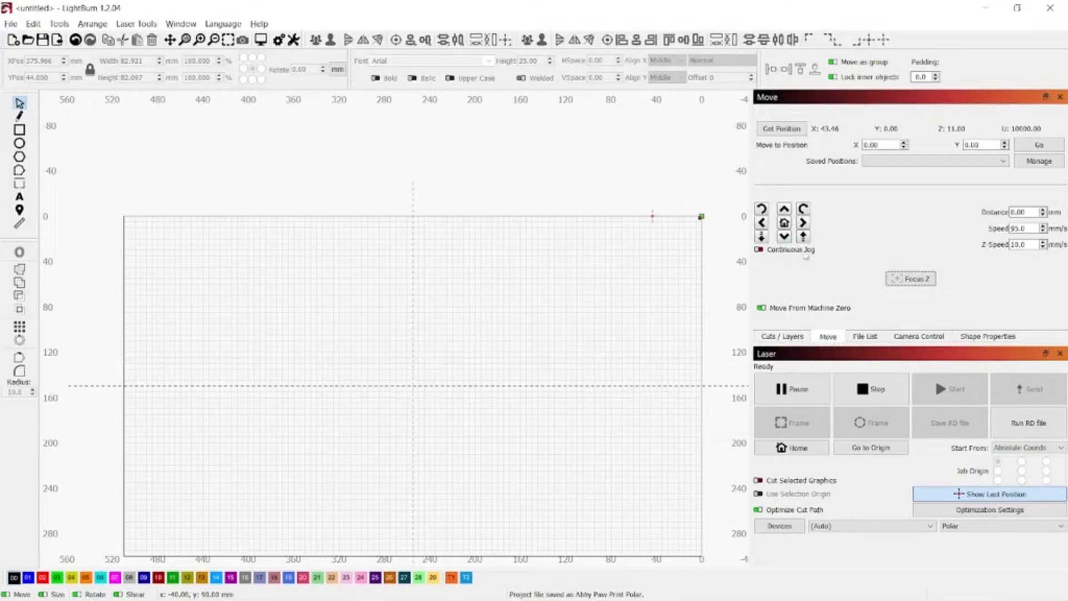
{"action": "mouse_move", "coordinate": [823, 234]}
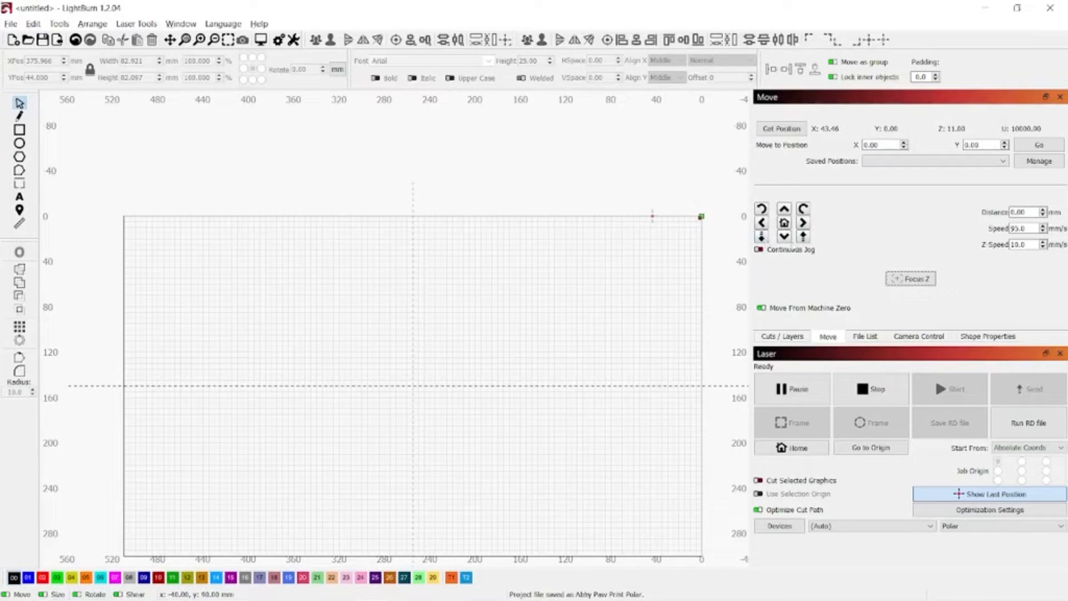
{"action": "mouse_move", "coordinate": [828, 220]}
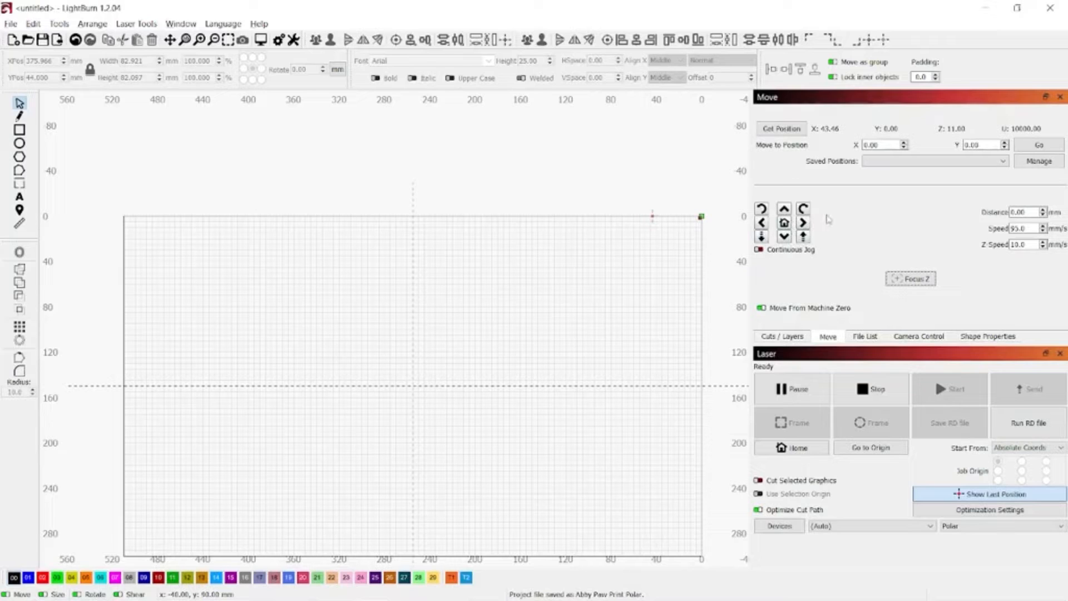
{"action": "mouse_move", "coordinate": [832, 215]}
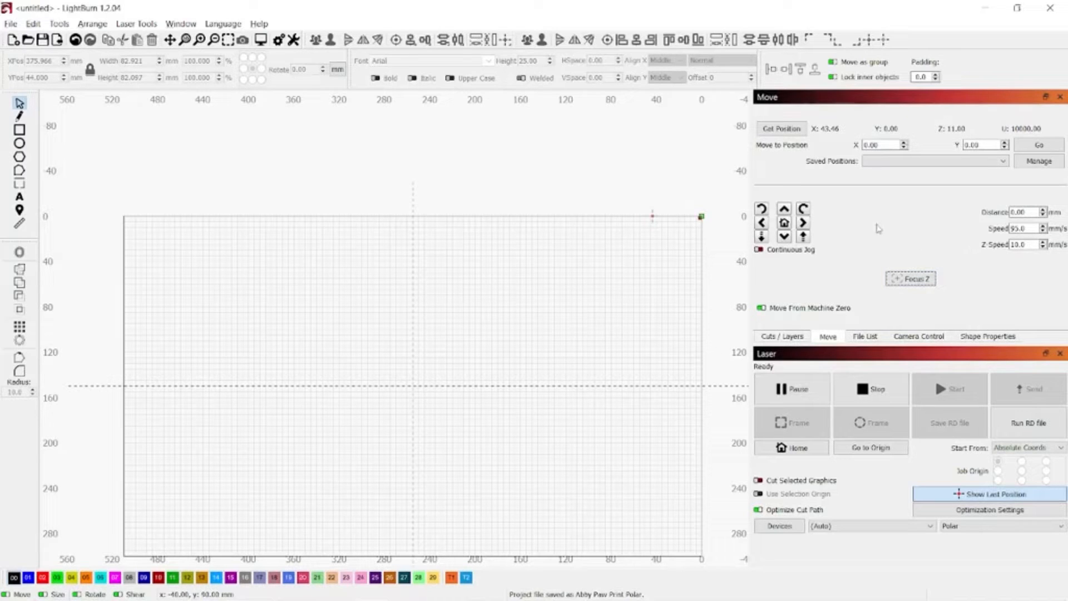
{"action": "mouse_move", "coordinate": [895, 208]}
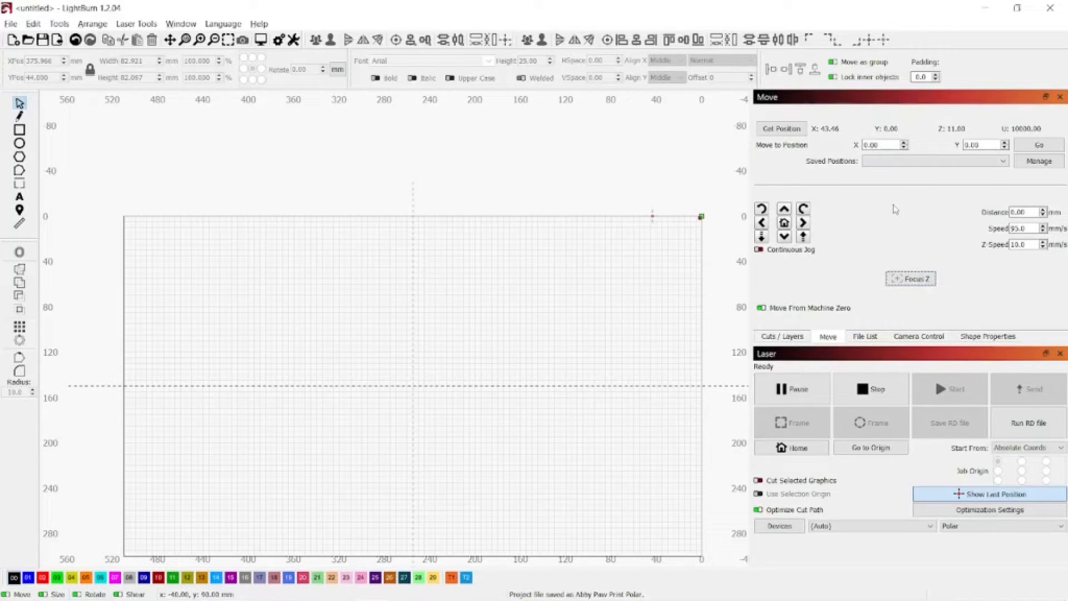
{"action": "mouse_move", "coordinate": [892, 219]}
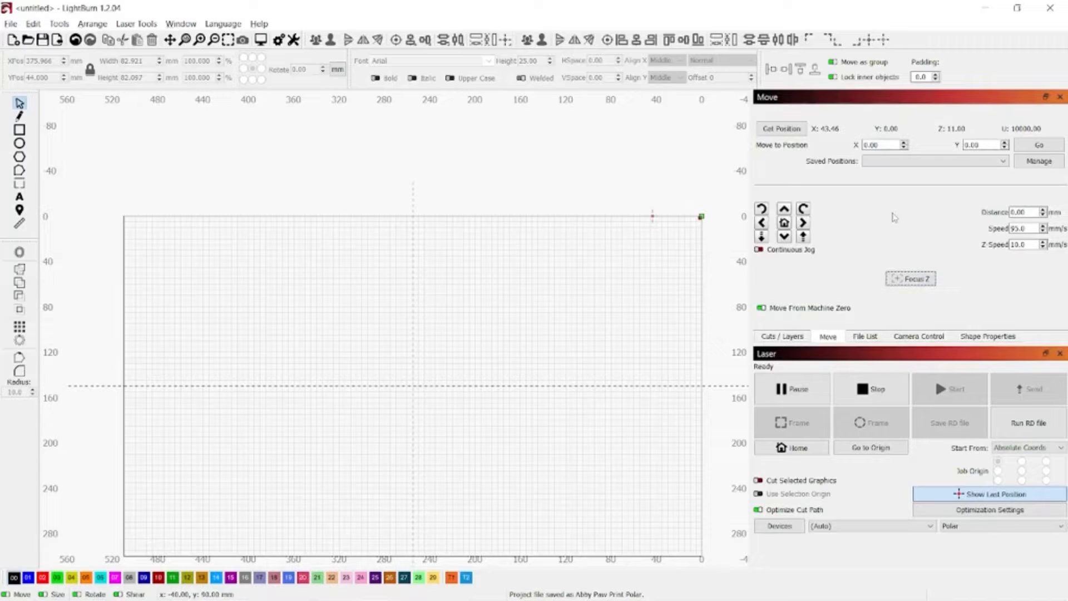
{"action": "mouse_move", "coordinate": [894, 232]}
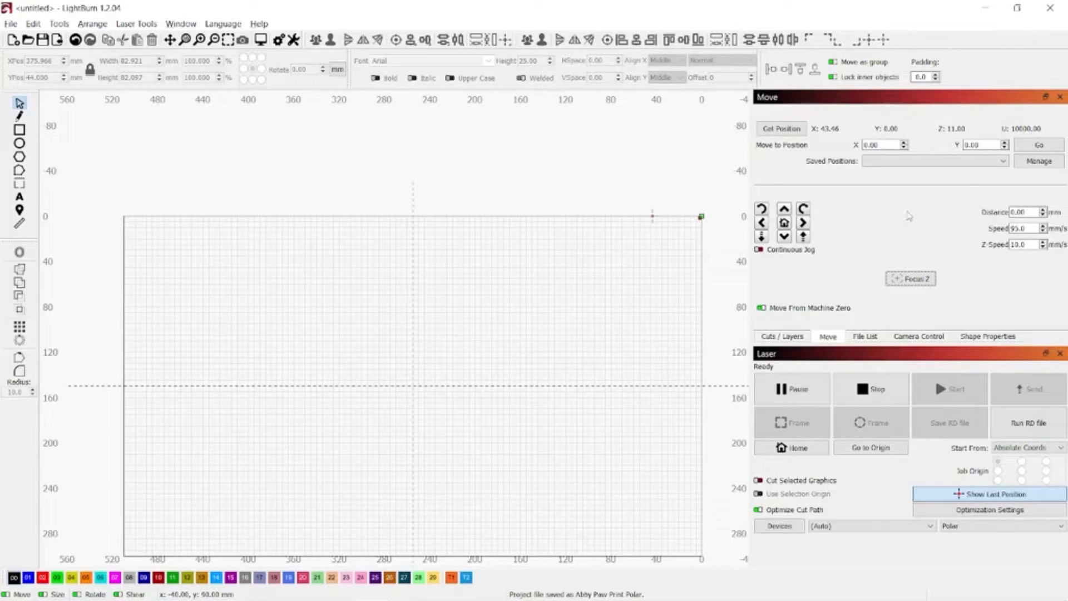
{"action": "mouse_move", "coordinate": [899, 214]}
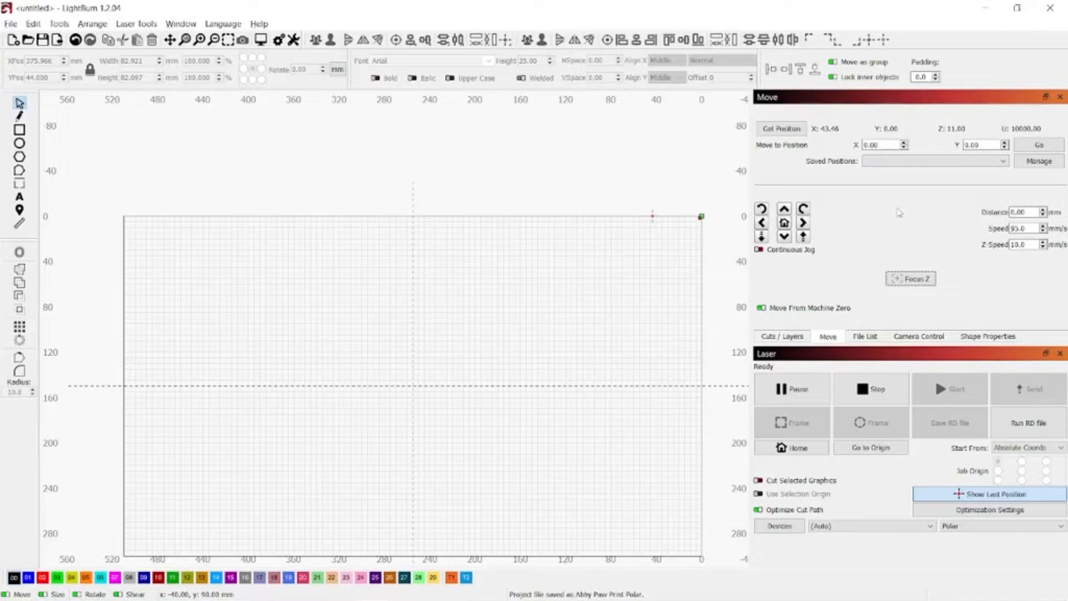
{"action": "mouse_move", "coordinate": [901, 215]}
{"action": "type", "text": "14"}
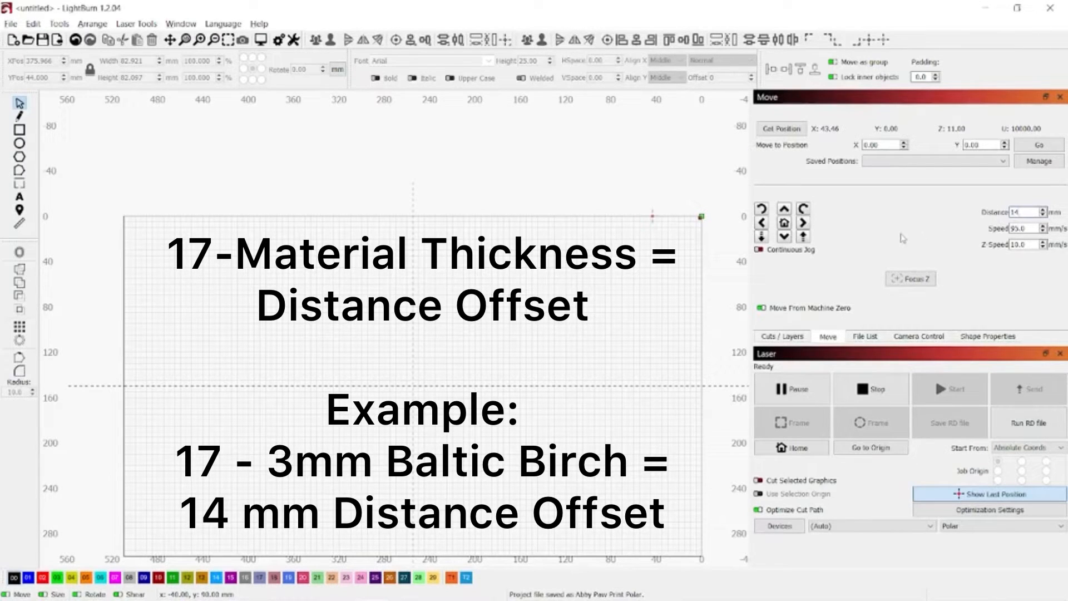
{"action": "mouse_move", "coordinate": [858, 239]}
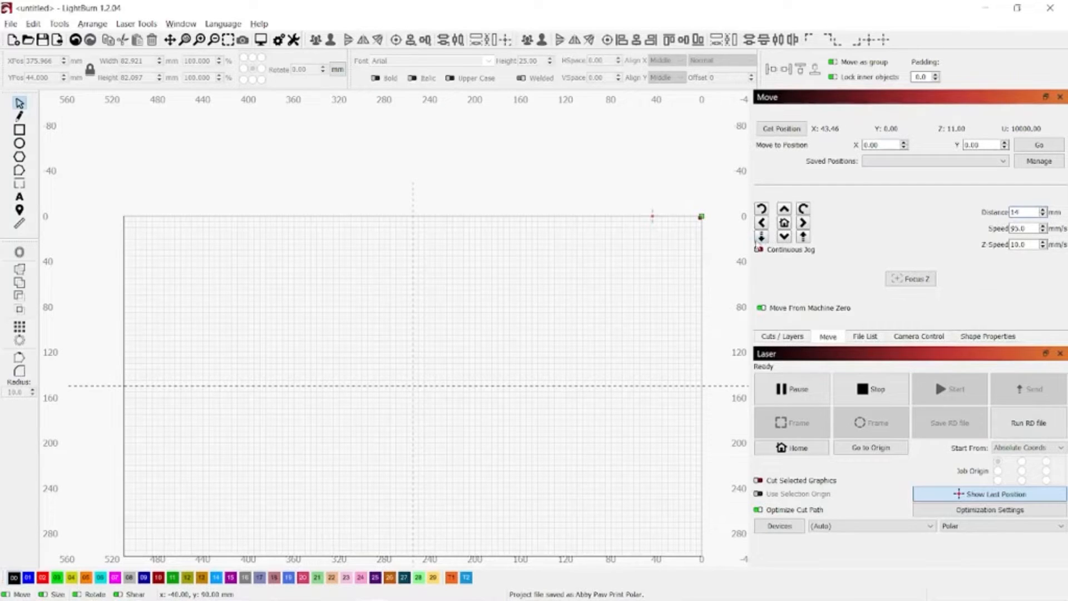
{"action": "mouse_move", "coordinate": [760, 236]}
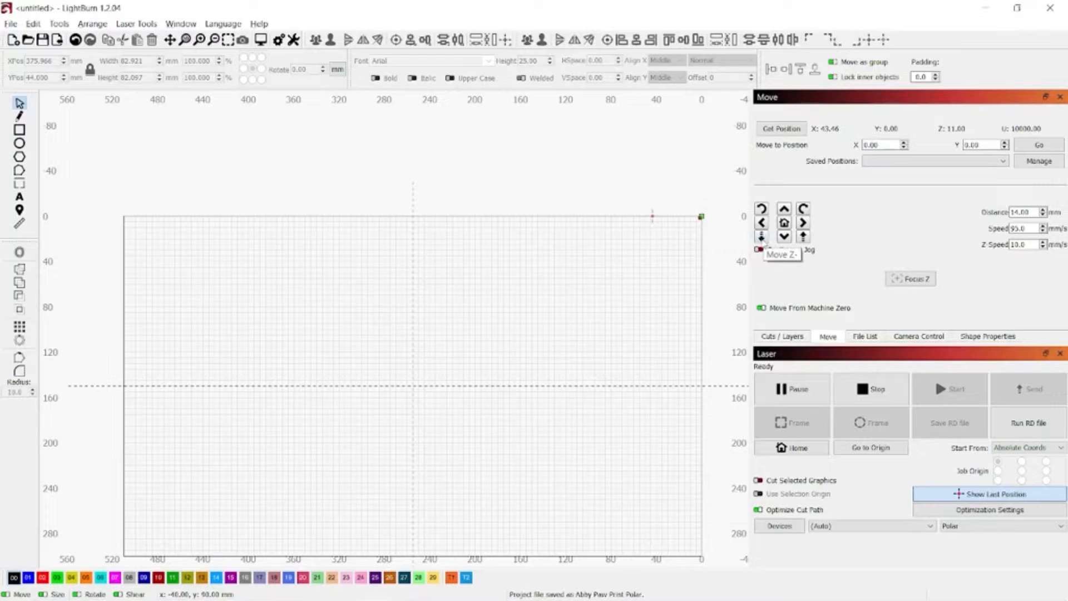
Move the Z axis by the 14 mm focus offset for 3 mm material.
{"action": "left_click", "coordinate": [9, 25]}
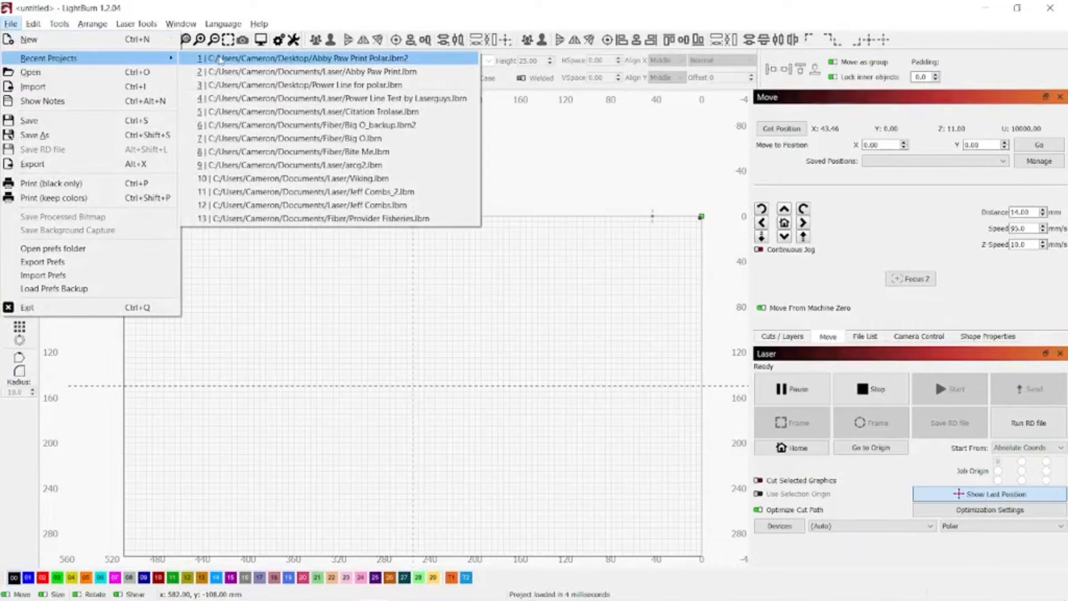
Load Abby Paw Print Polar.lbrn2 from recent projects and show its Cuts / Layers.
{"action": "left_click", "coordinate": [313, 57]}
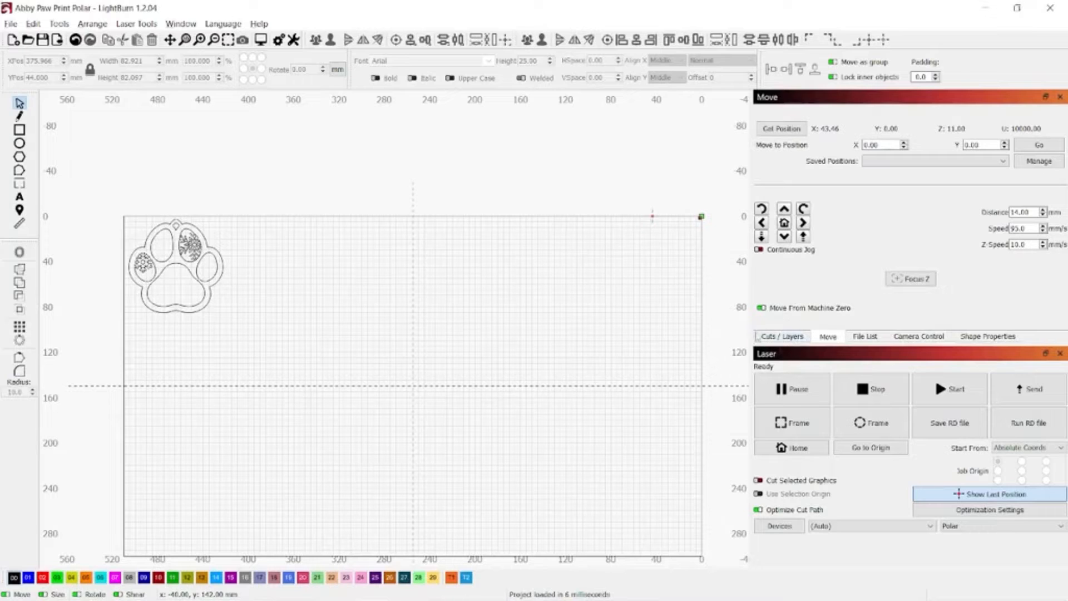
{"action": "left_click", "coordinate": [781, 335]}
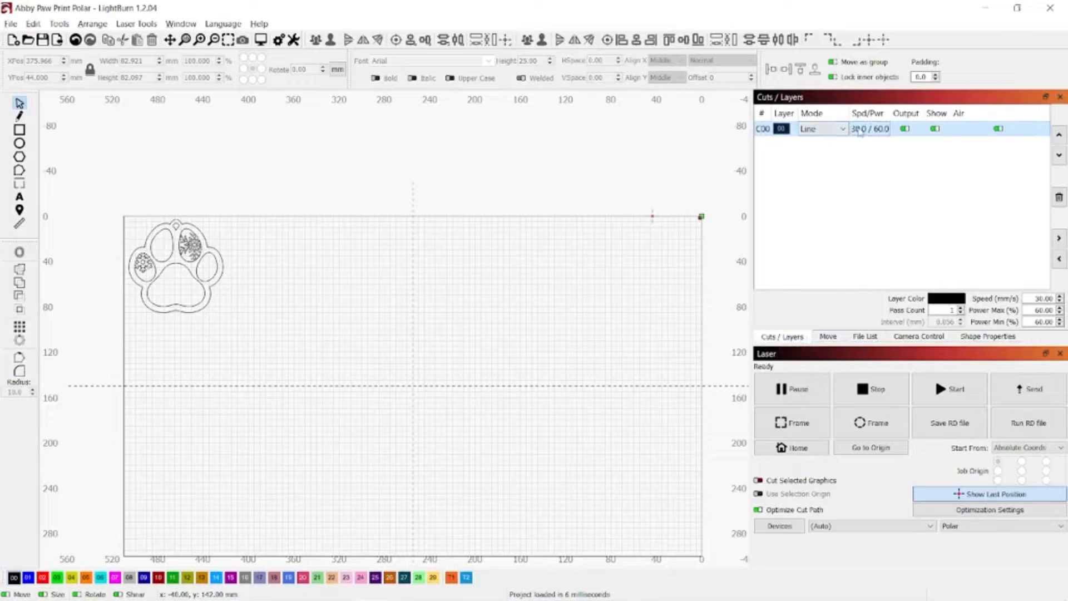
Check layer C00's cut settings at 30 mm/s speed and 60% max power and confirm them.
{"action": "double_click", "coordinate": [868, 129]}
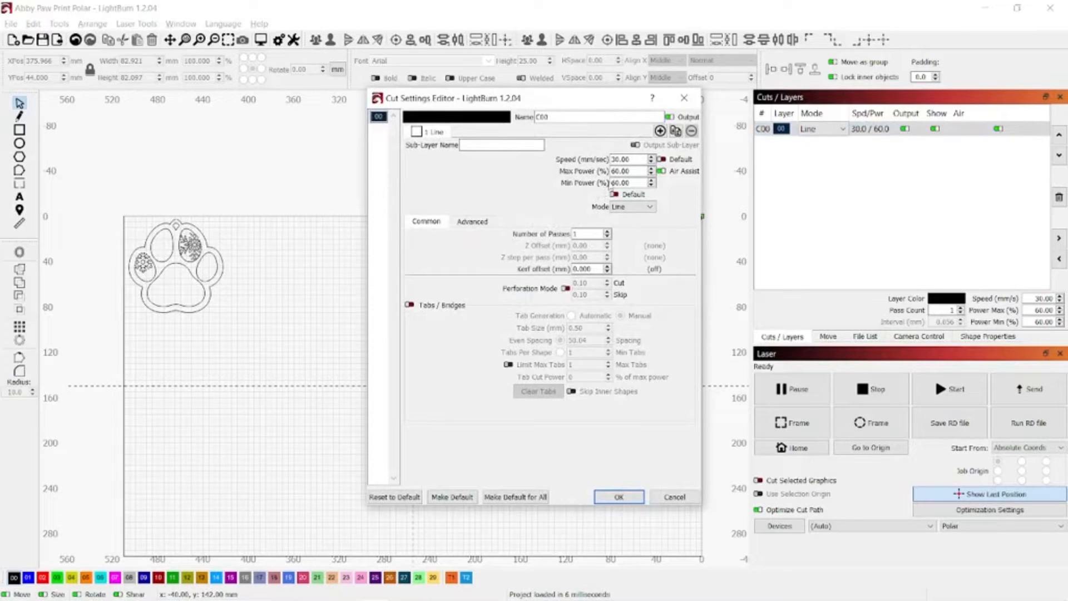
{"action": "triple_click", "coordinate": [624, 159]}
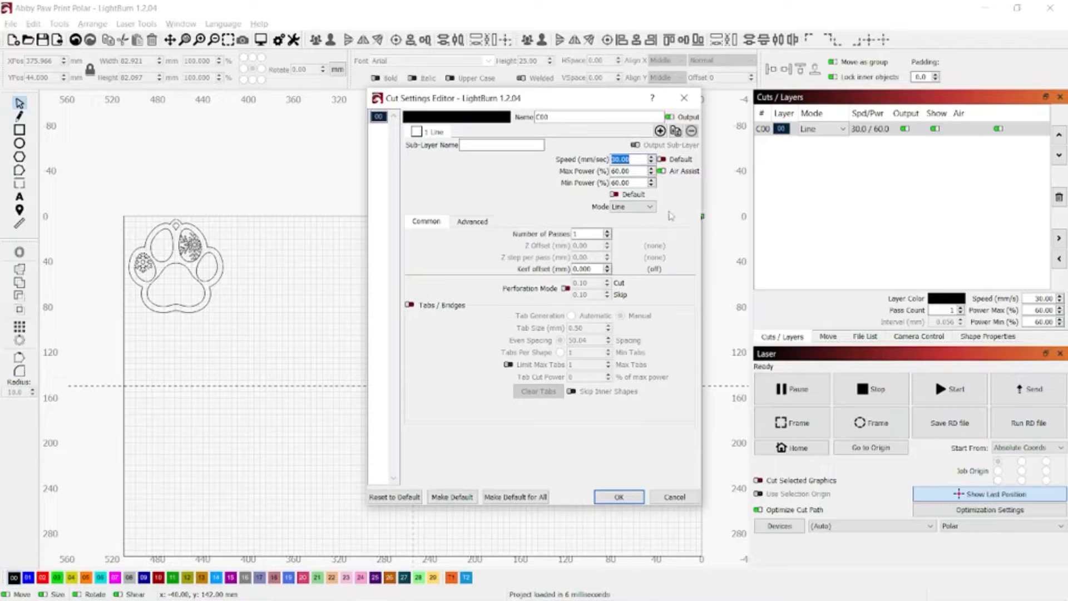
{"action": "mouse_move", "coordinate": [649, 223]}
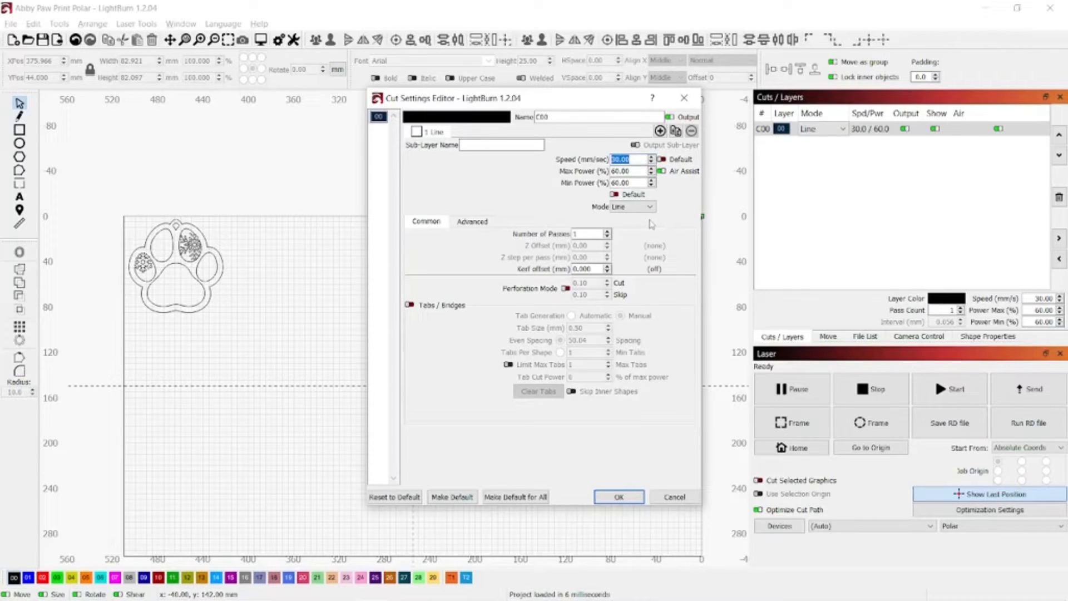
{"action": "mouse_move", "coordinate": [621, 229]}
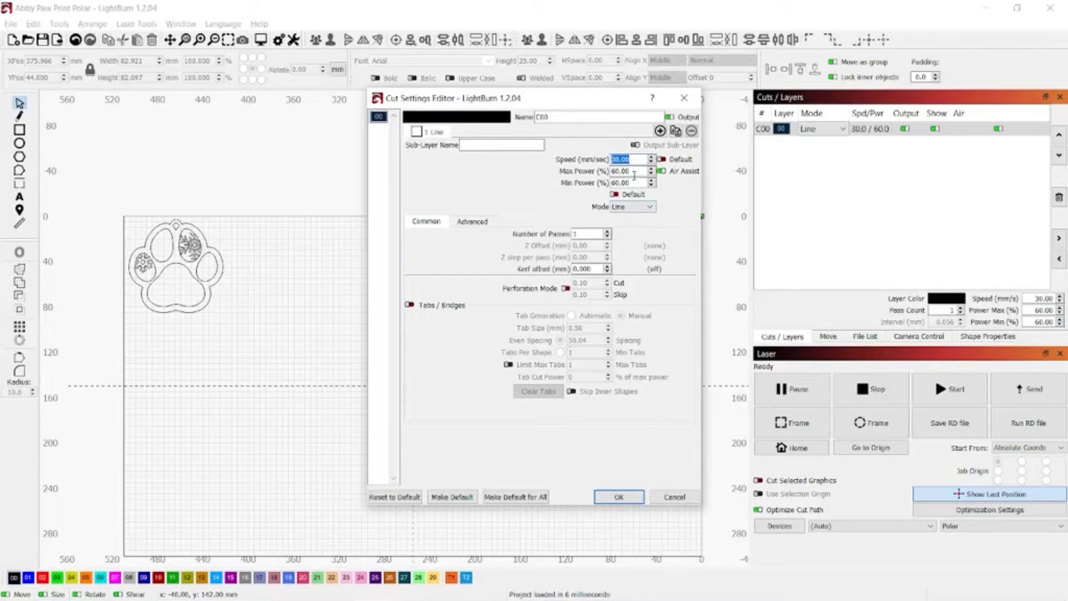
{"action": "left_click", "coordinate": [628, 171]}
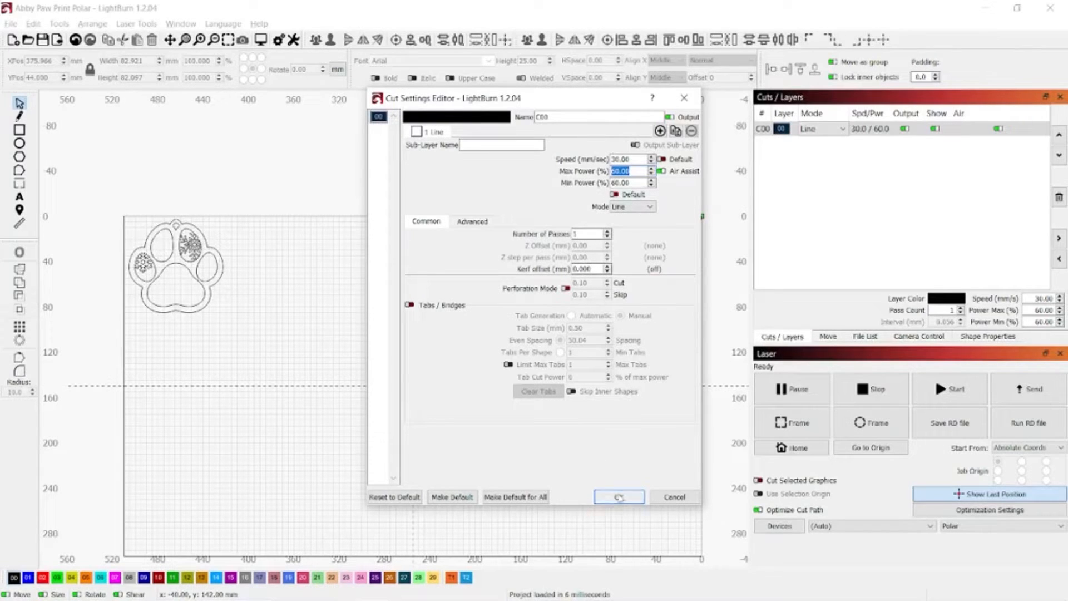
{"action": "left_click", "coordinate": [618, 496]}
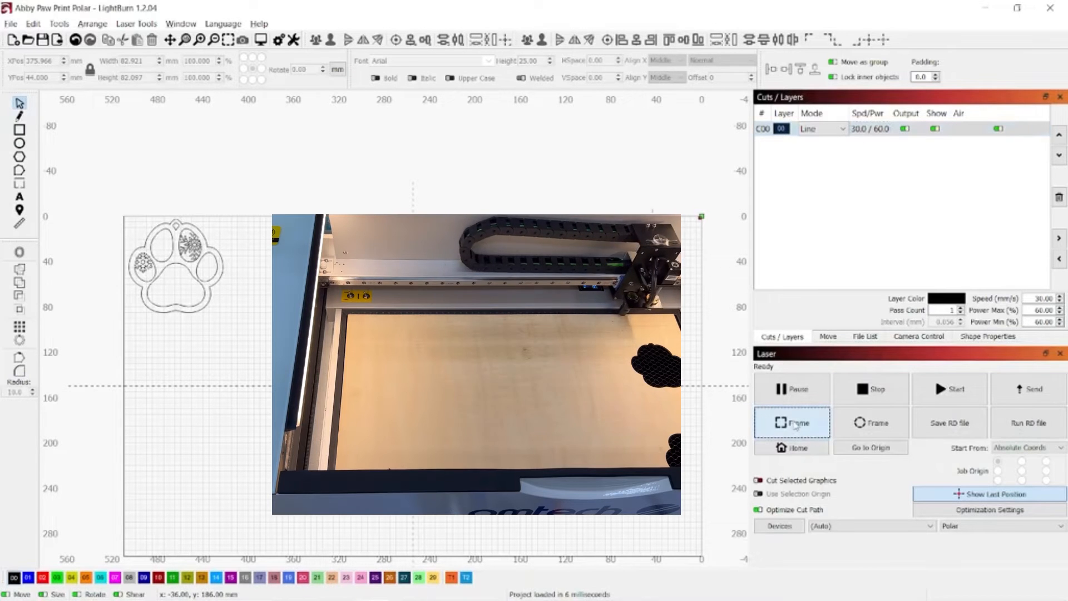
Frame the paw print job on the Polar laser to trace its outline.
{"action": "left_click", "coordinate": [792, 423]}
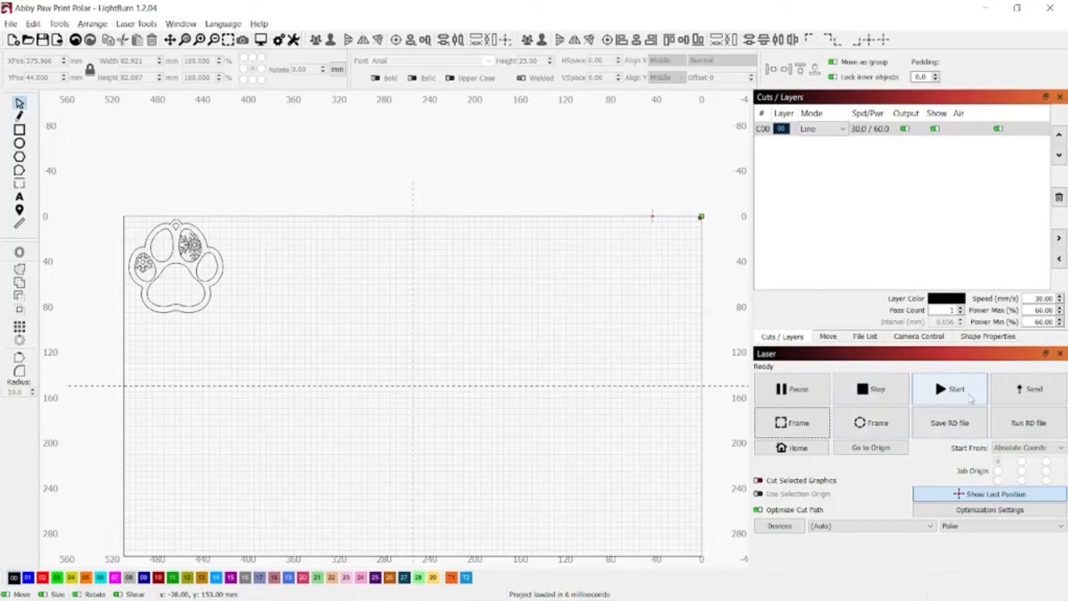
{"action": "mouse_move", "coordinate": [969, 398]}
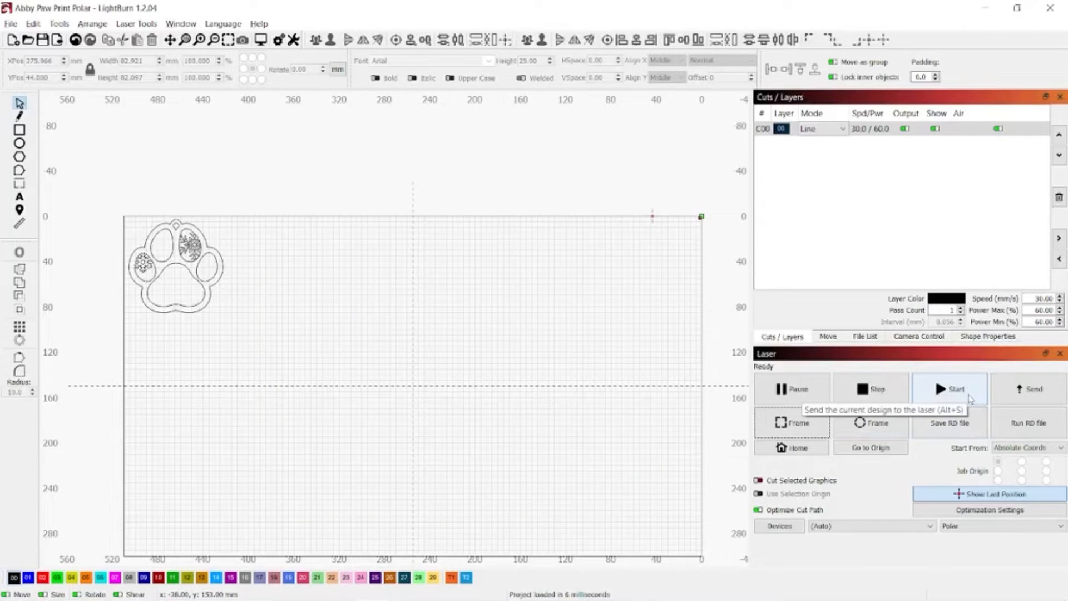